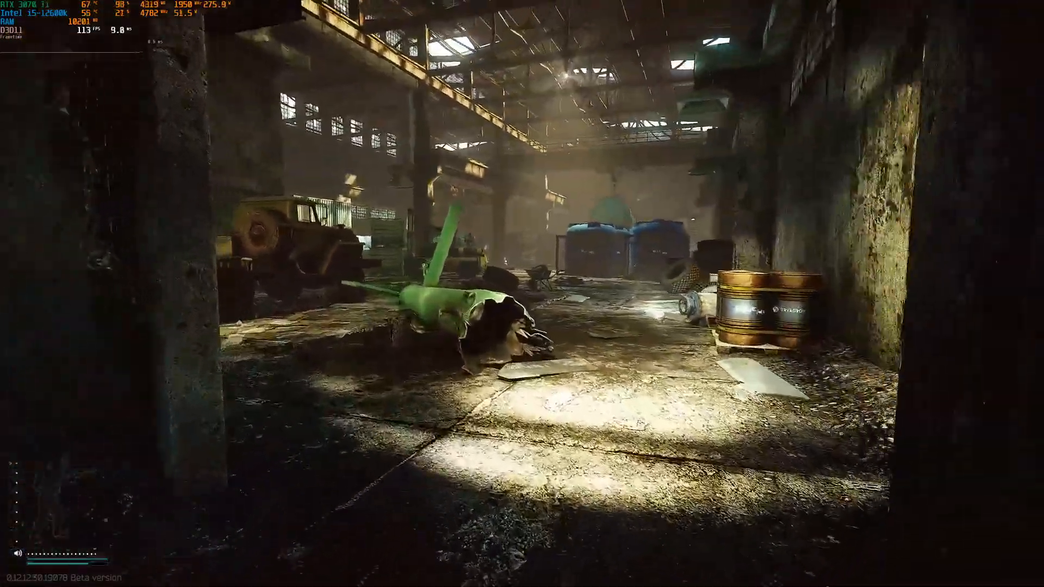
mouse_move(522, 294)
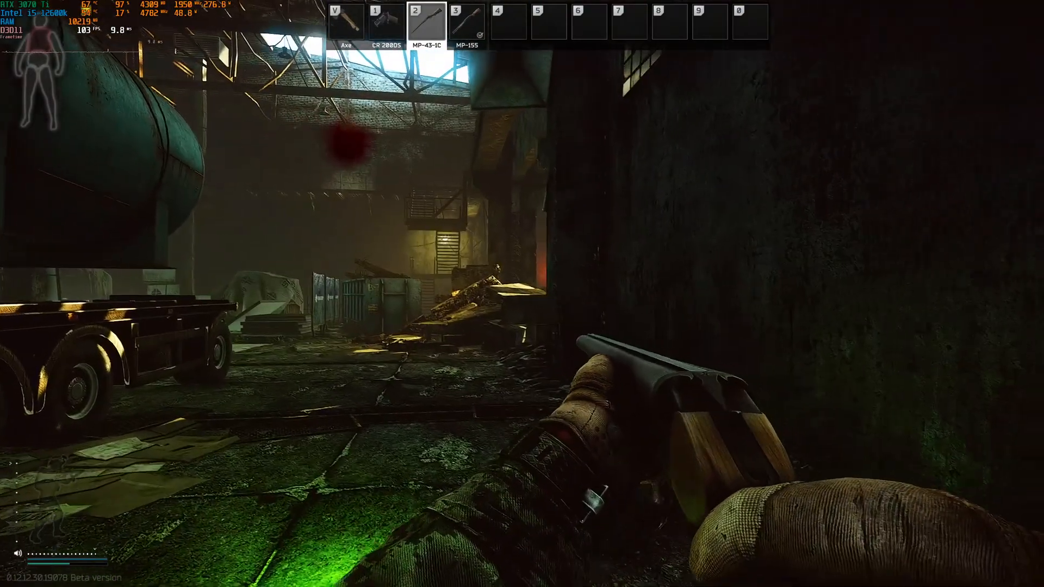
mouse_move(522, 293)
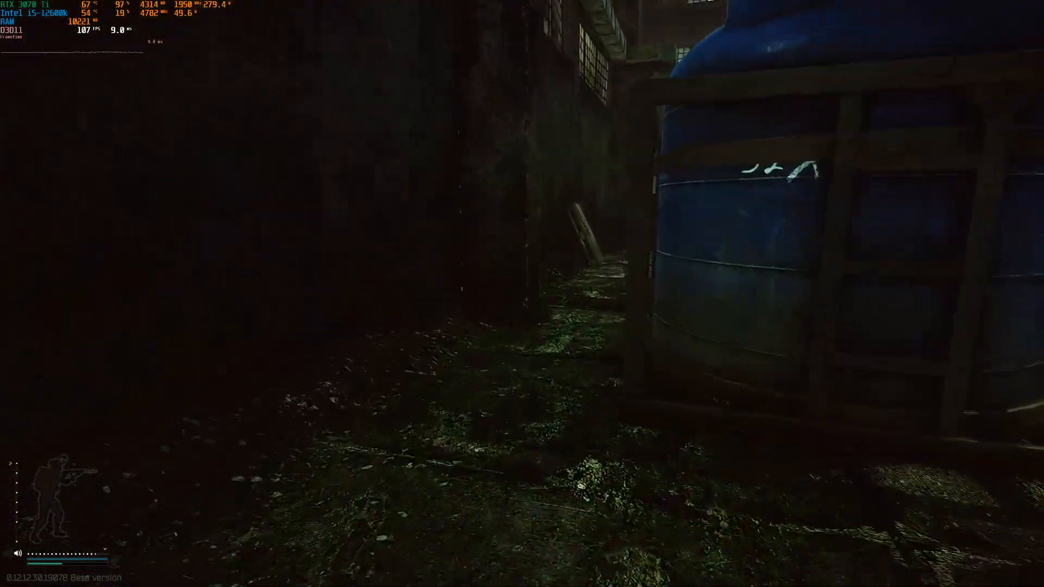
Exit the Tarkov raid back to the game's main menu.
key(tab)
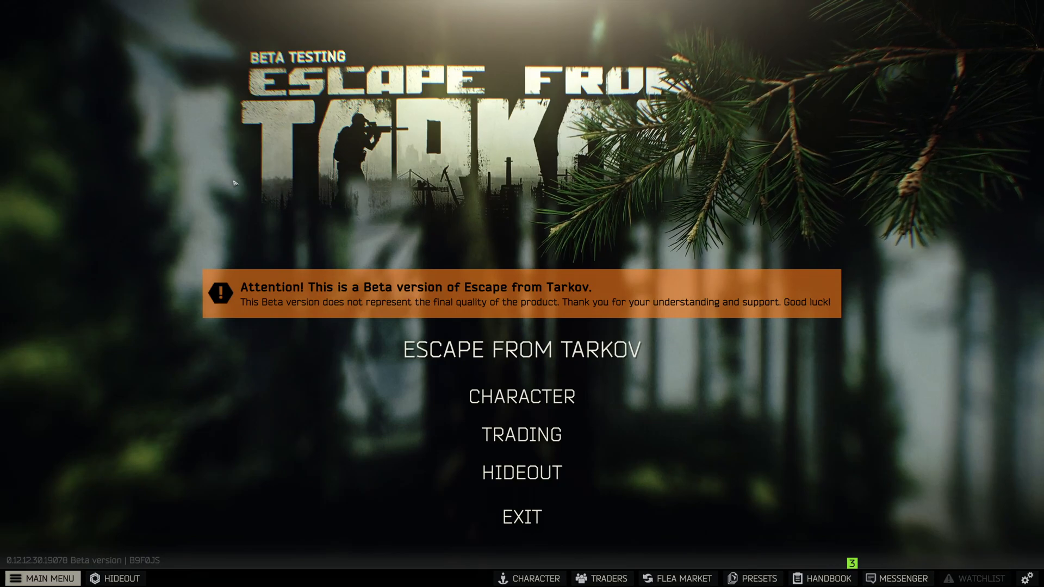
Launch NVIDIA Control Panel and show desktop color settings for the G27Q display.
click(8, 578)
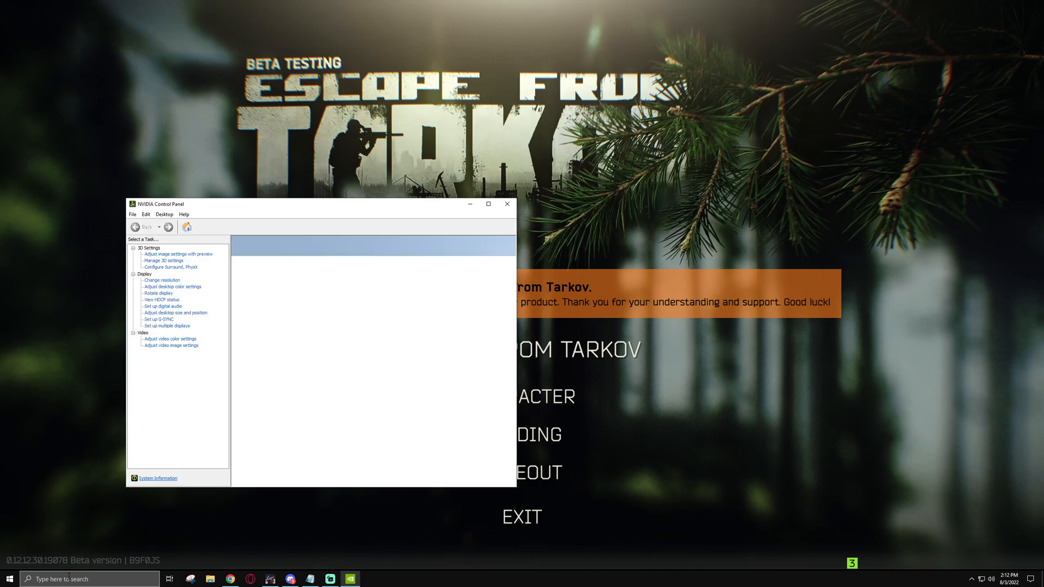
click(172, 287)
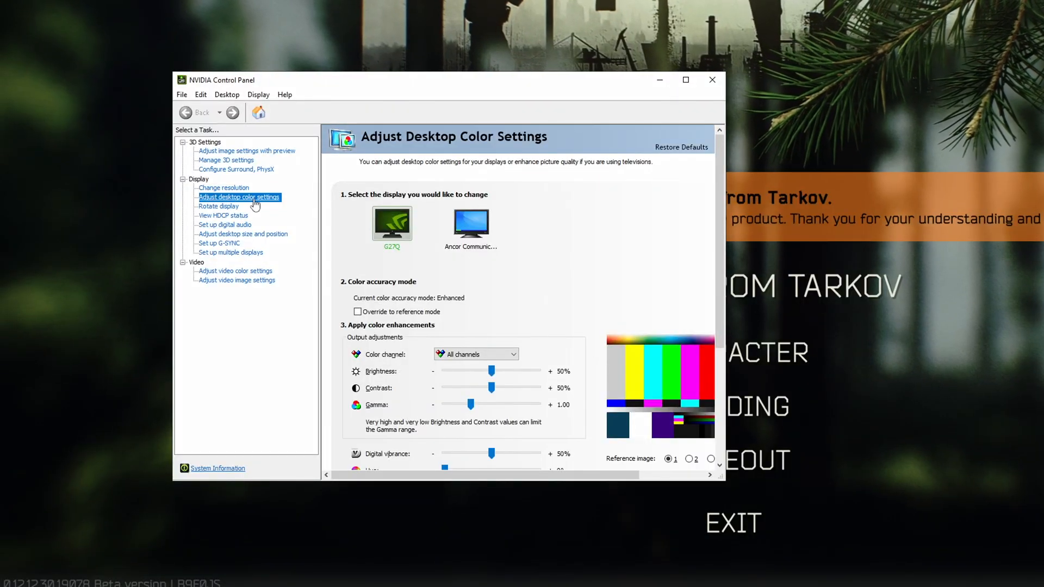
mouse_move(341, 223)
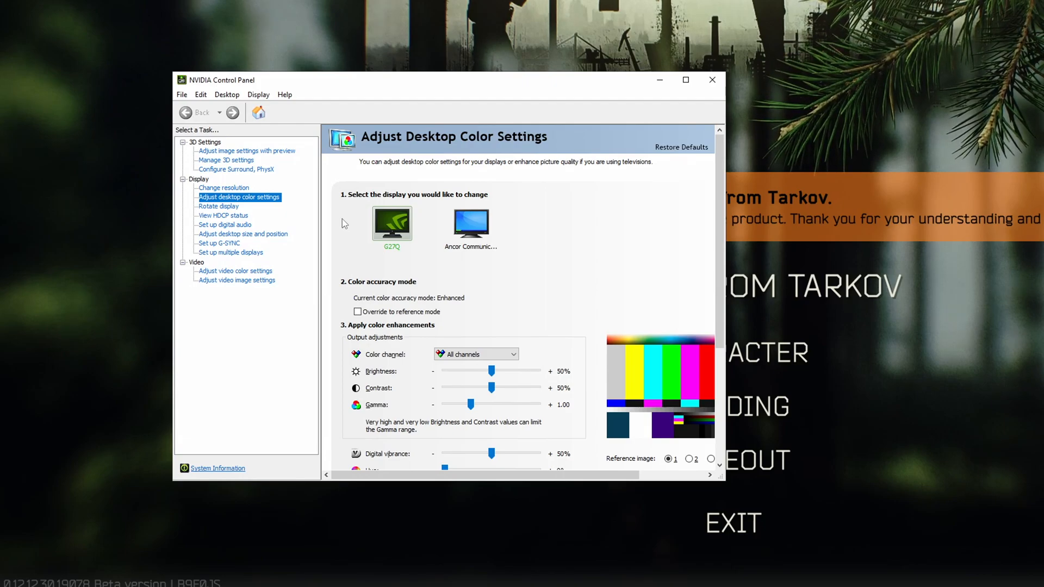
mouse_move(352, 211)
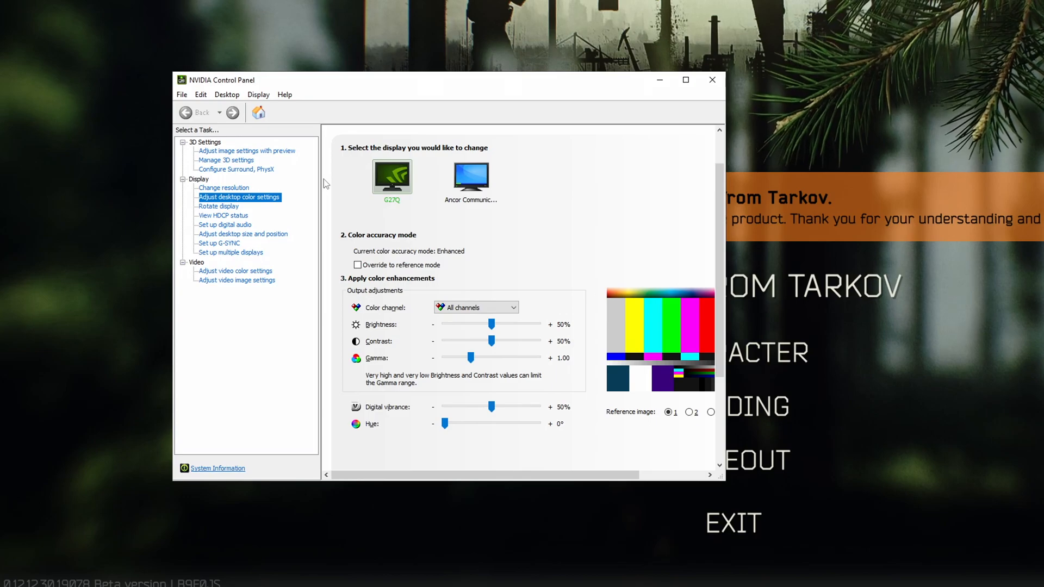
mouse_move(401, 409)
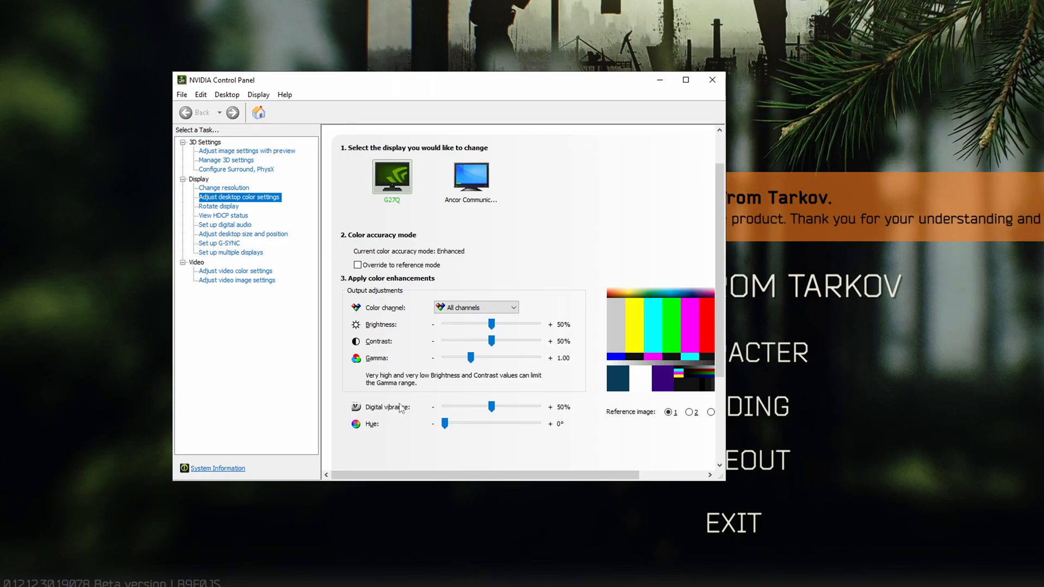
click(469, 176)
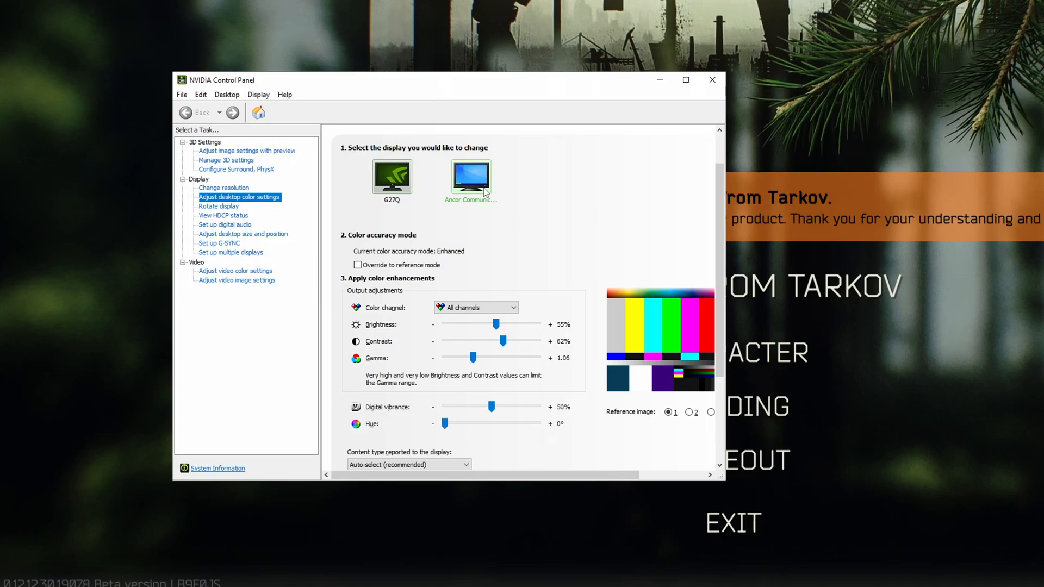
click(392, 176)
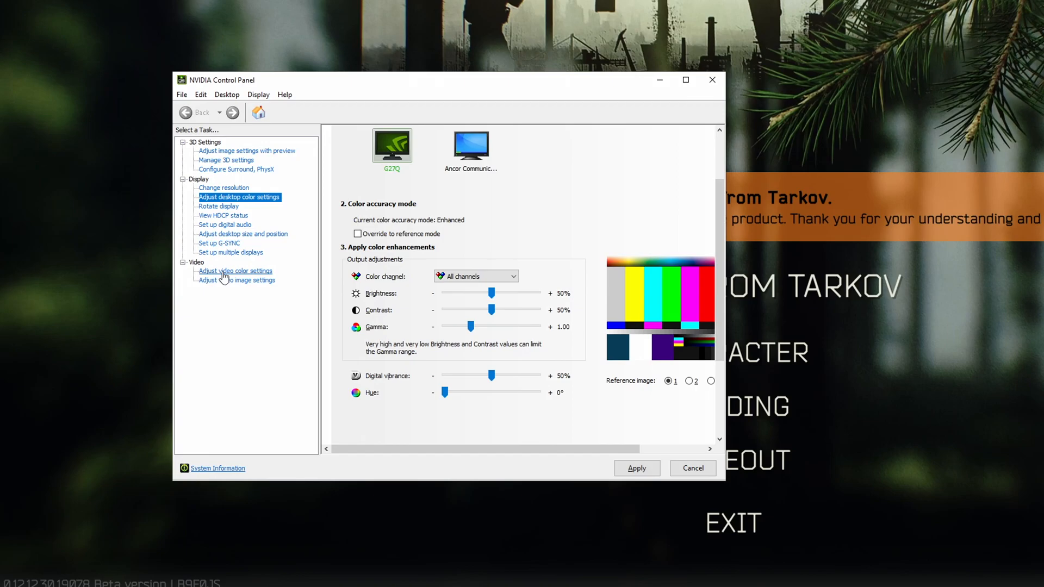
Apply Full (0-255) dynamic range in the advanced video color settings for G27Q.
click(234, 270)
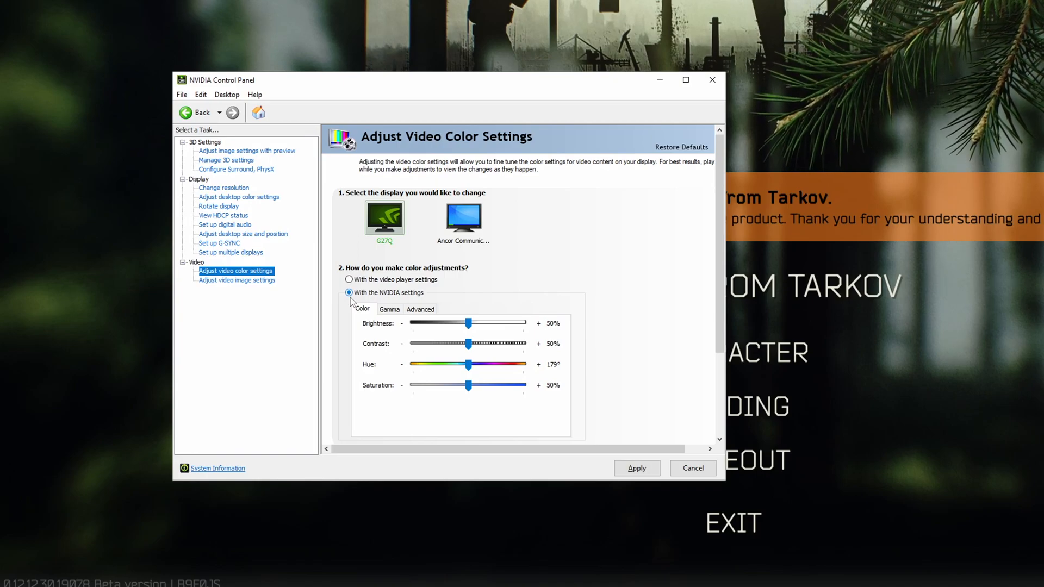
scroll(down, 3)
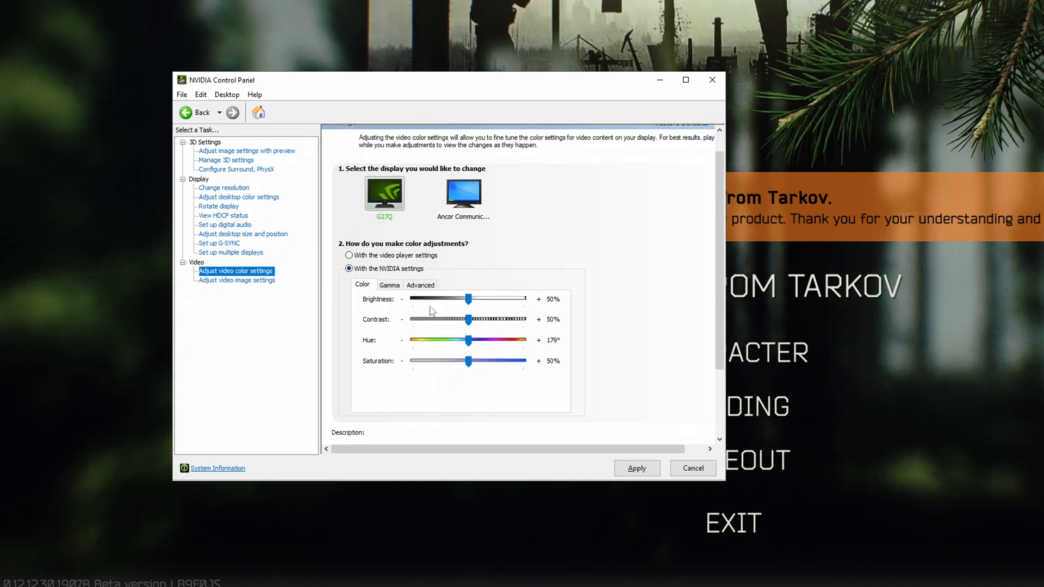
click(420, 285)
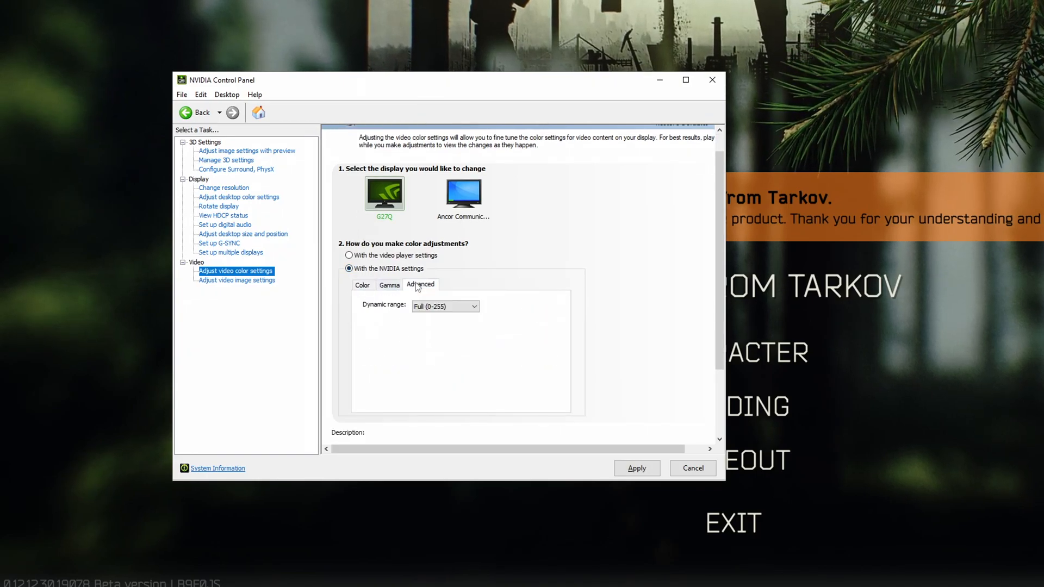
mouse_move(419, 338)
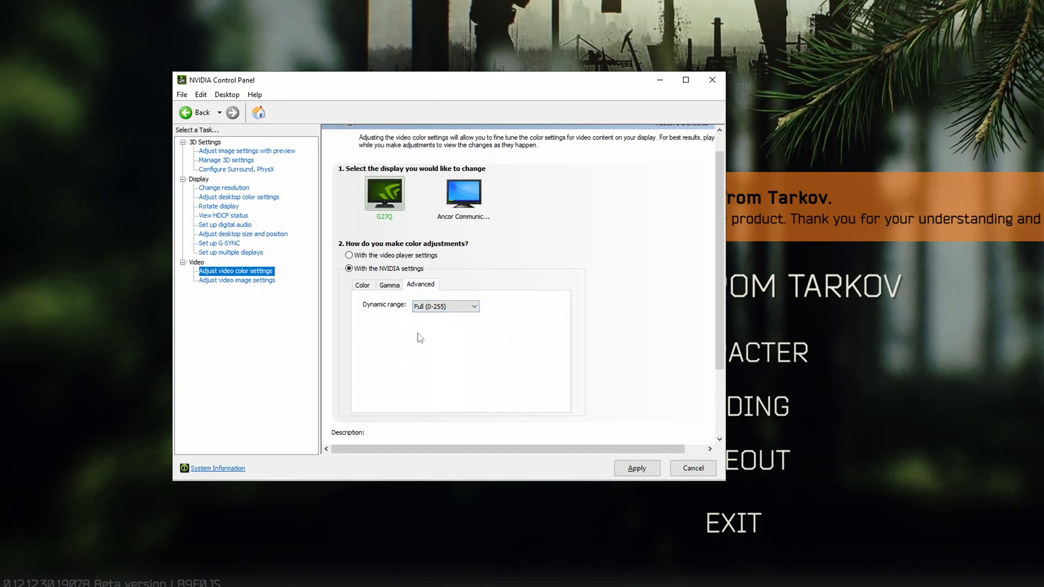
mouse_move(403, 320)
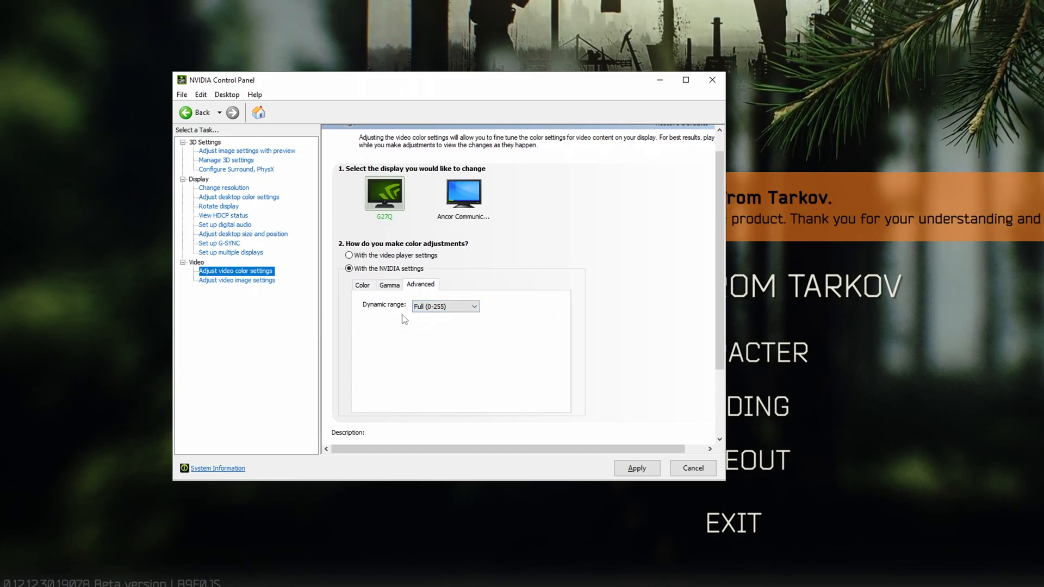
click(444, 306)
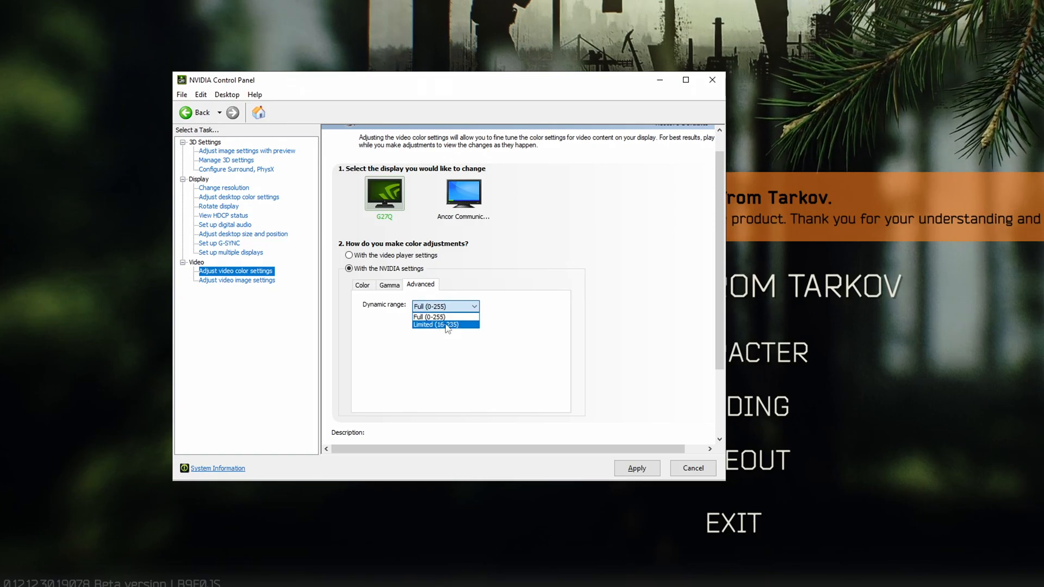
click(429, 316)
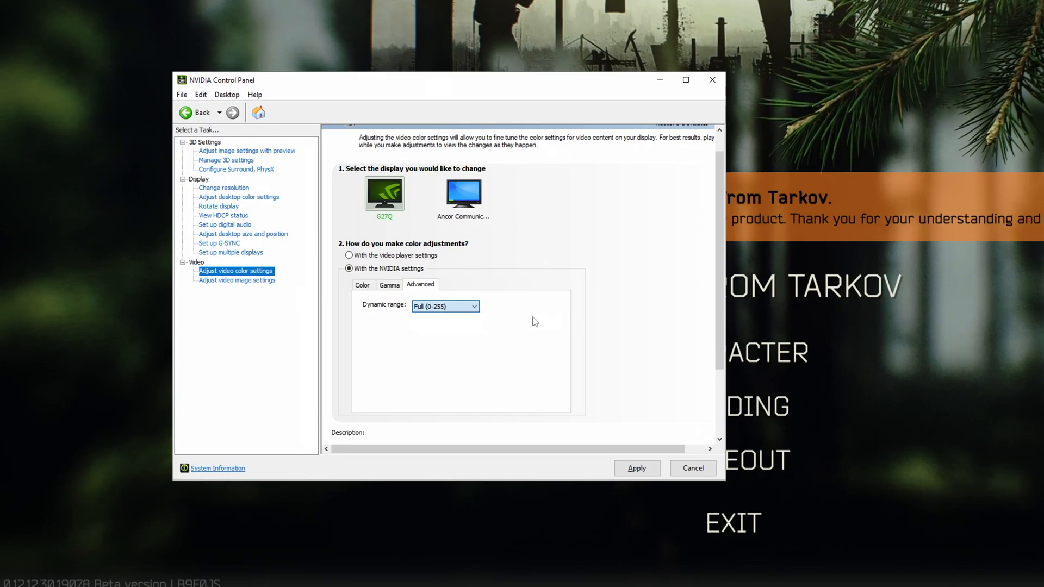
mouse_move(501, 300)
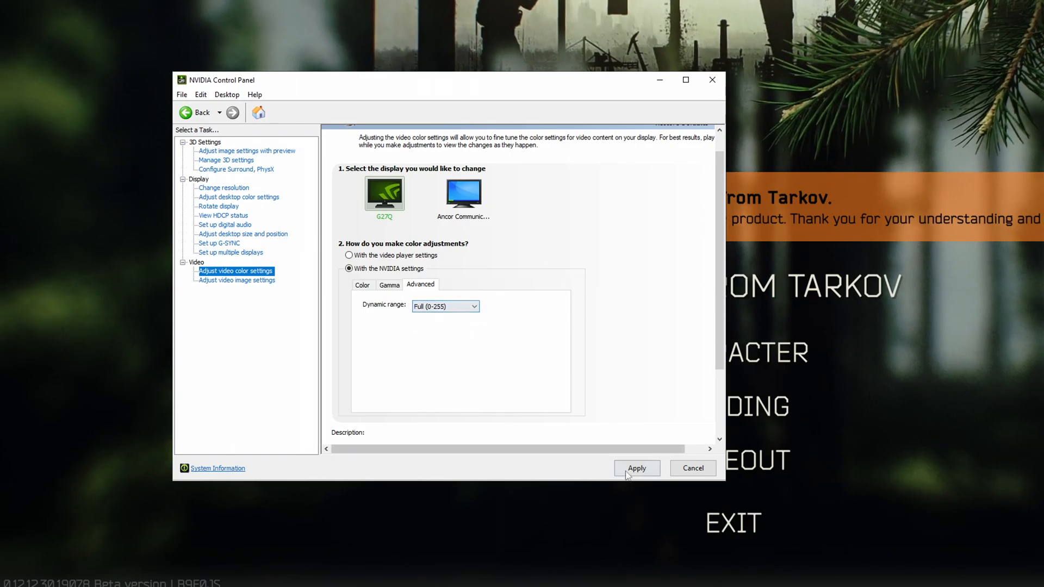
click(238, 197)
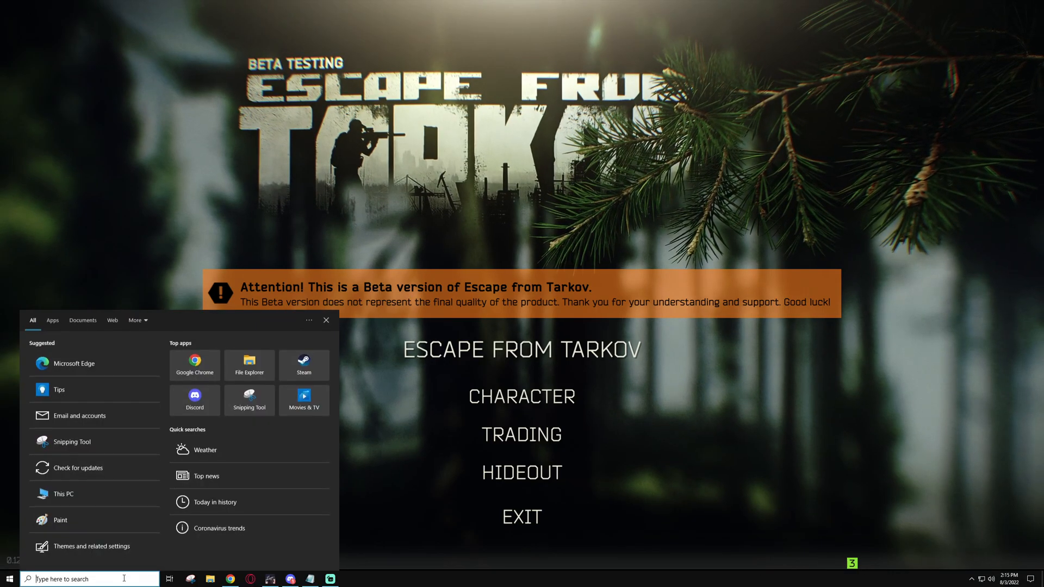
Search 'color' to launch Color Management and start Calibrate display from its Advanced settings.
text(color)
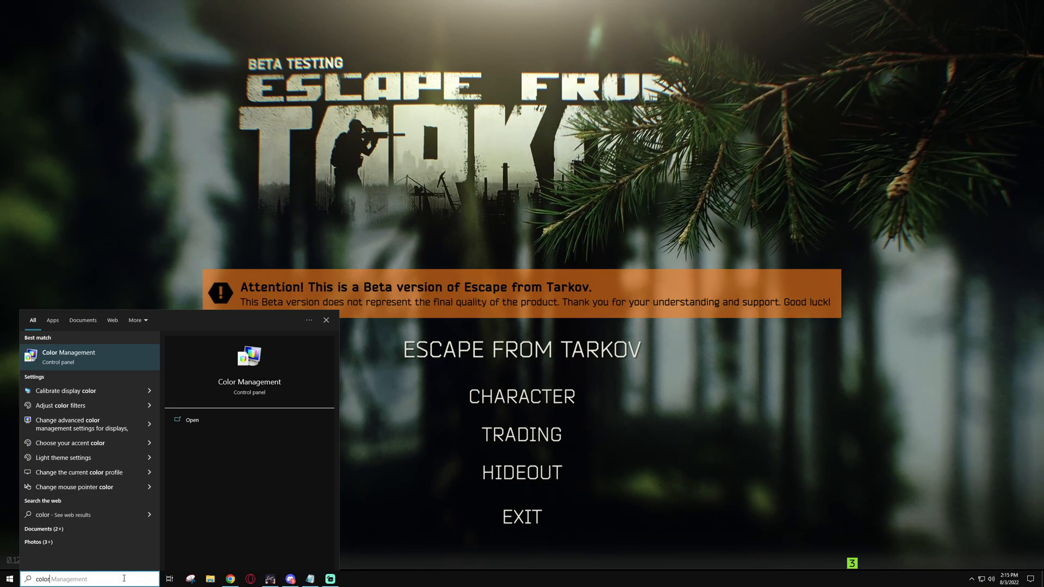
click(192, 419)
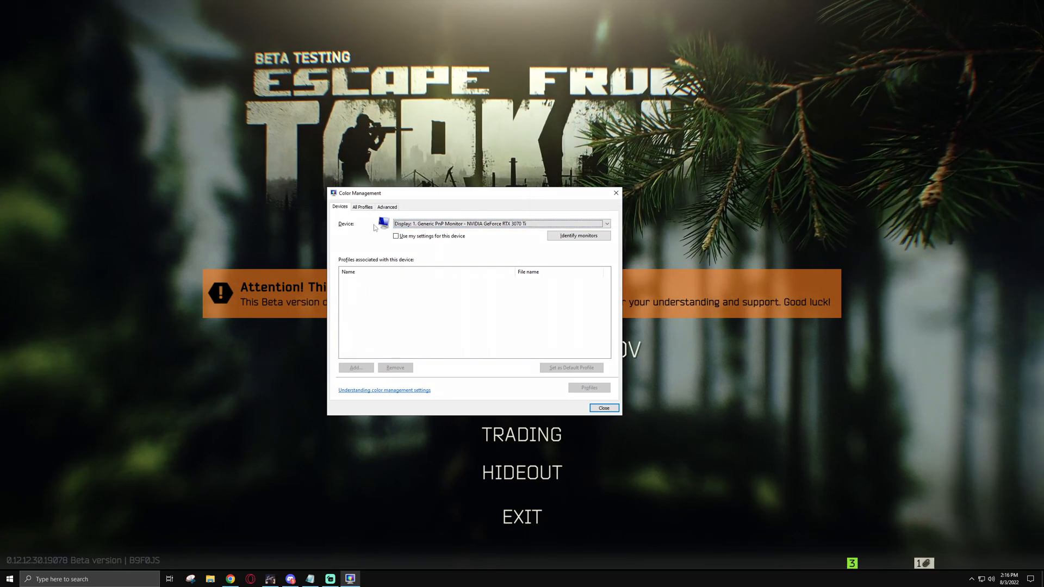
click(605, 222)
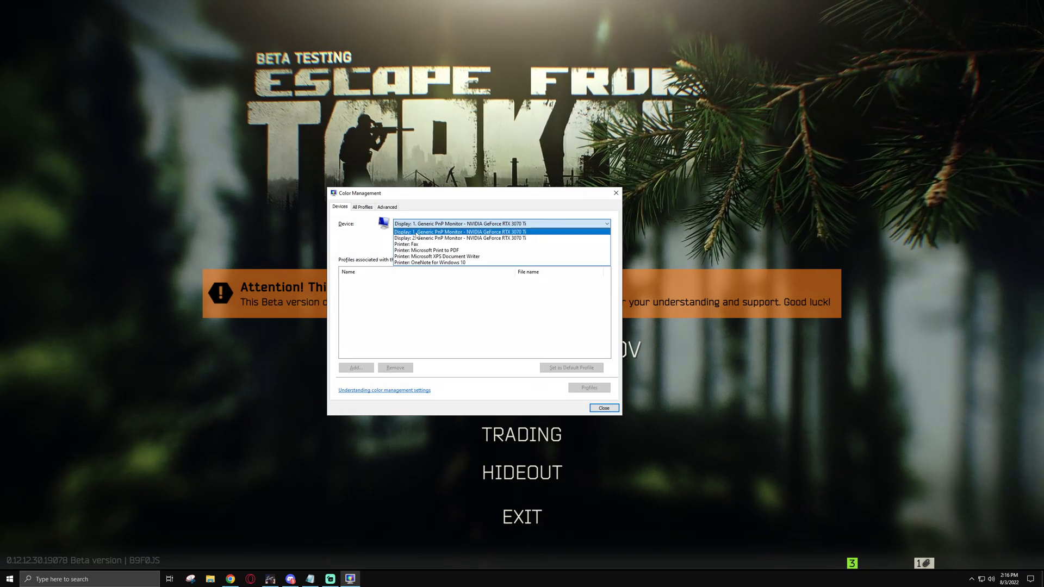
click(459, 231)
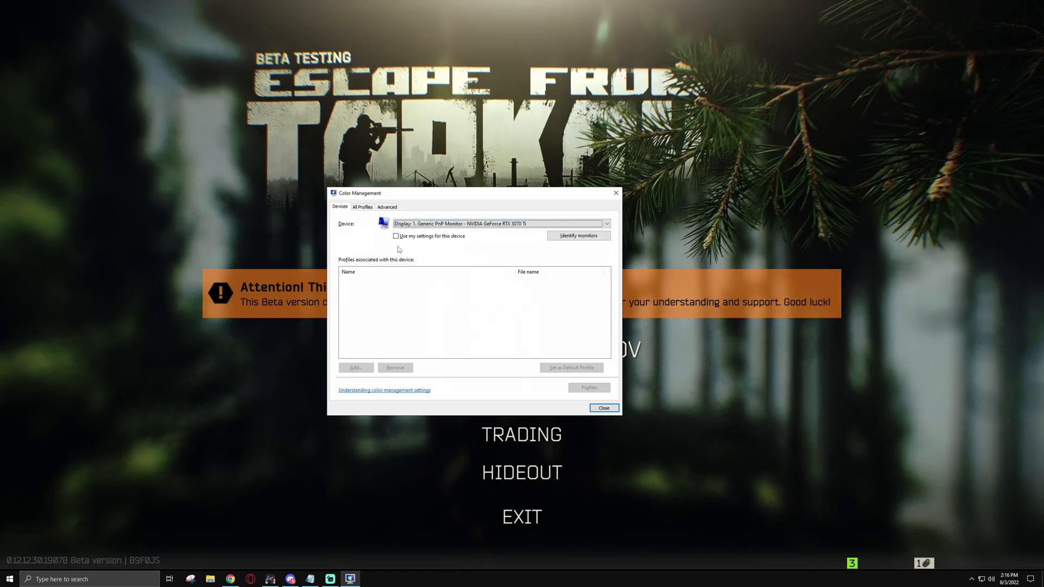
click(386, 206)
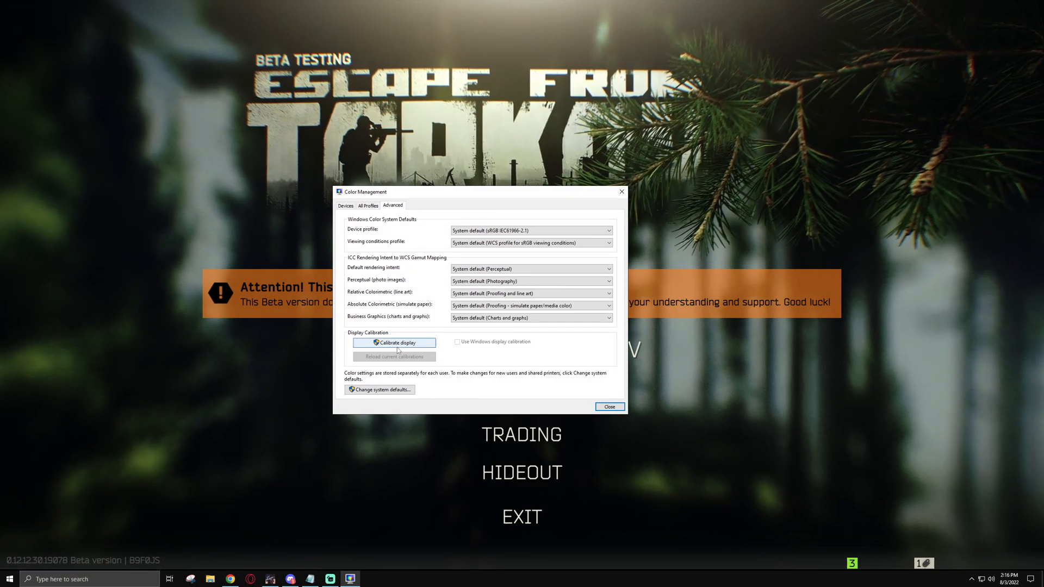
click(393, 341)
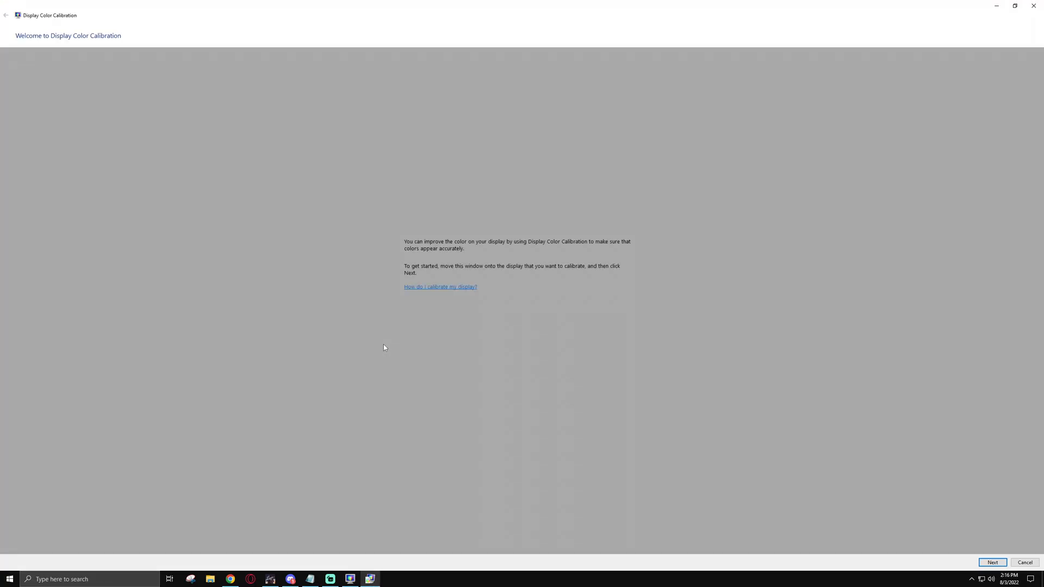
mouse_move(719, 395)
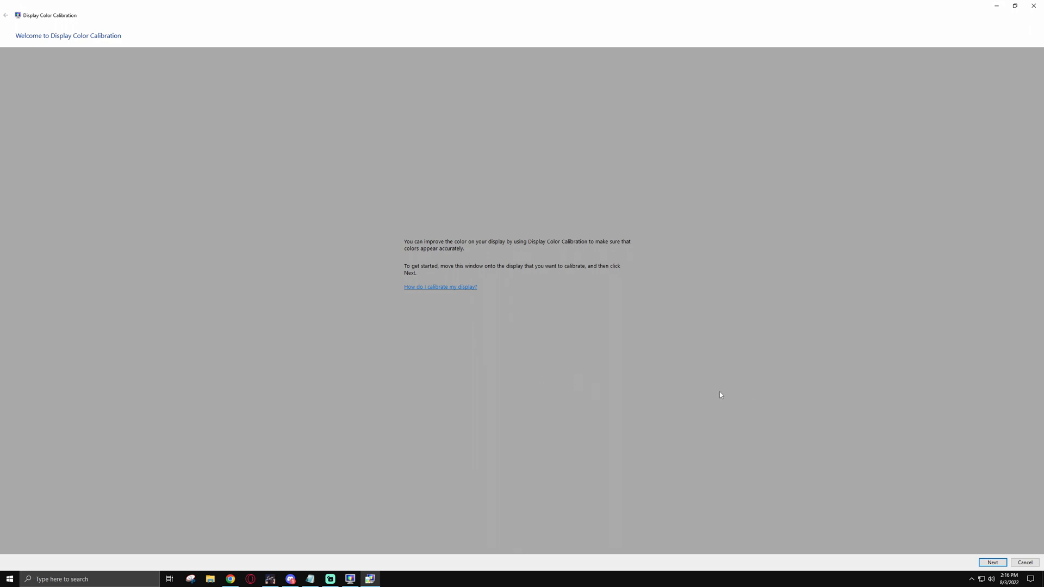
Advance through the welcome and basic color settings pages to the gamma explanation.
click(991, 563)
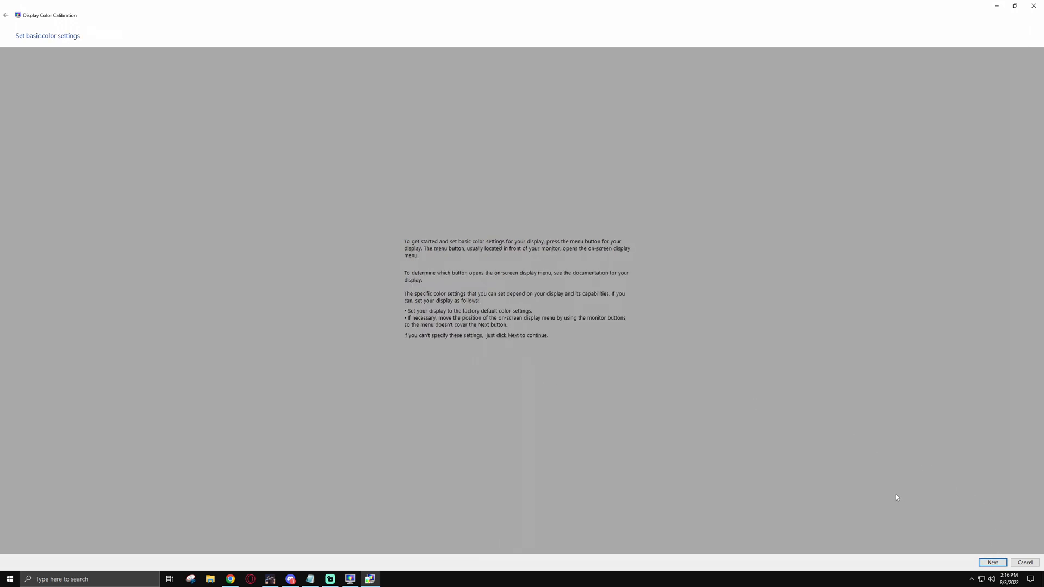
mouse_move(884, 474)
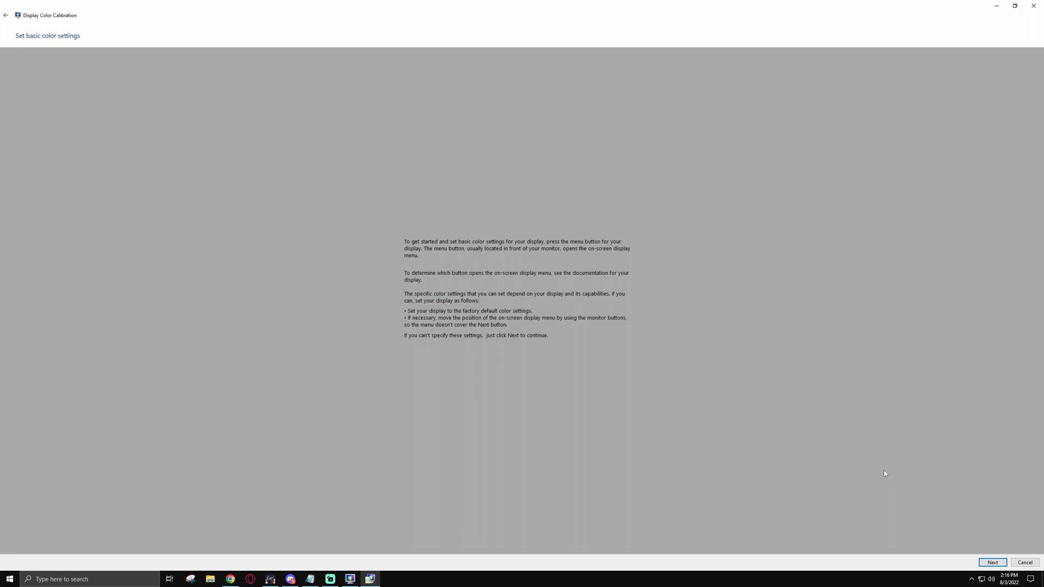
click(992, 563)
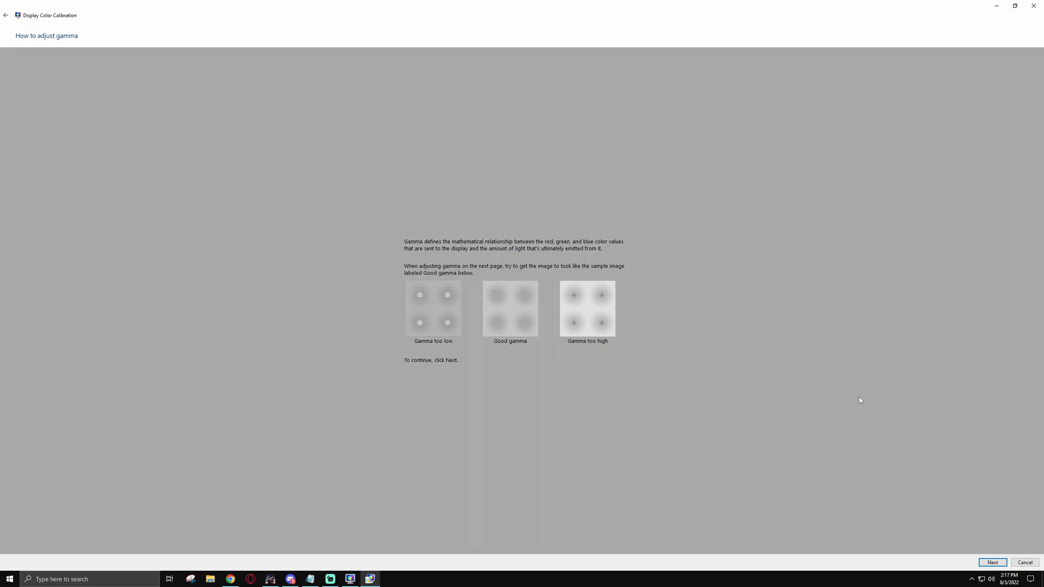
mouse_move(595, 365)
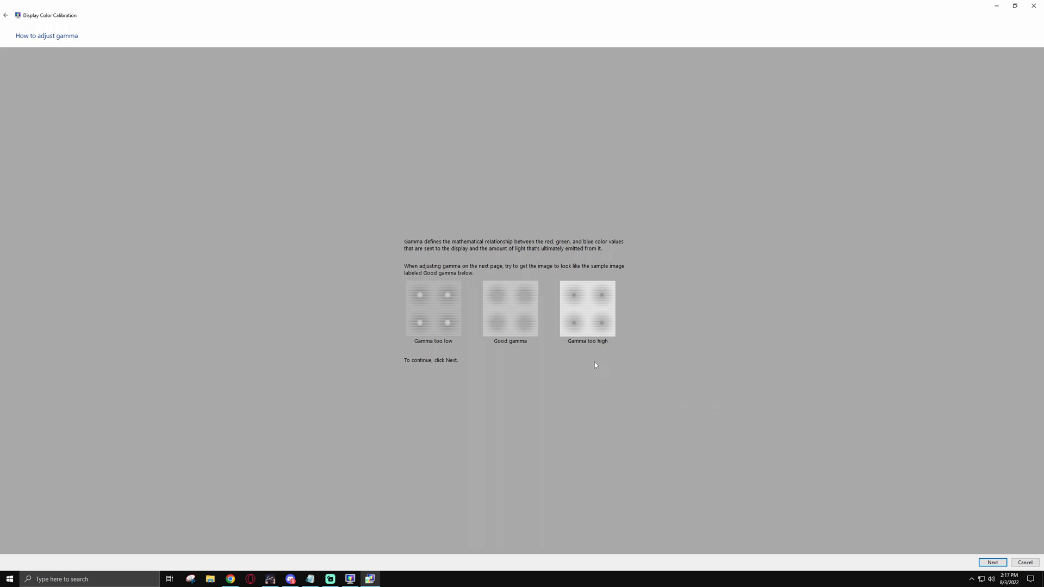
mouse_move(571, 354)
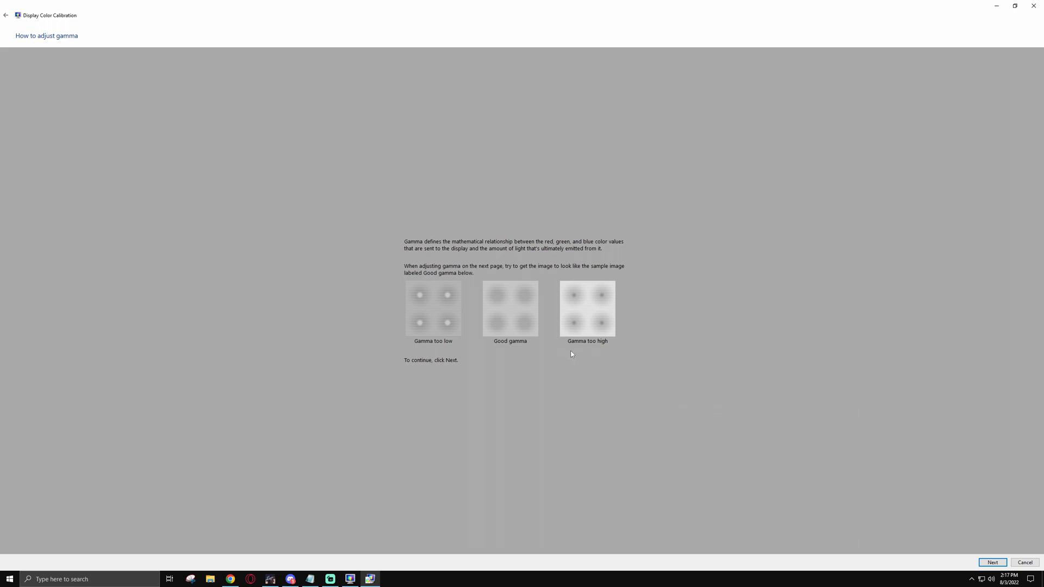
mouse_move(586, 344)
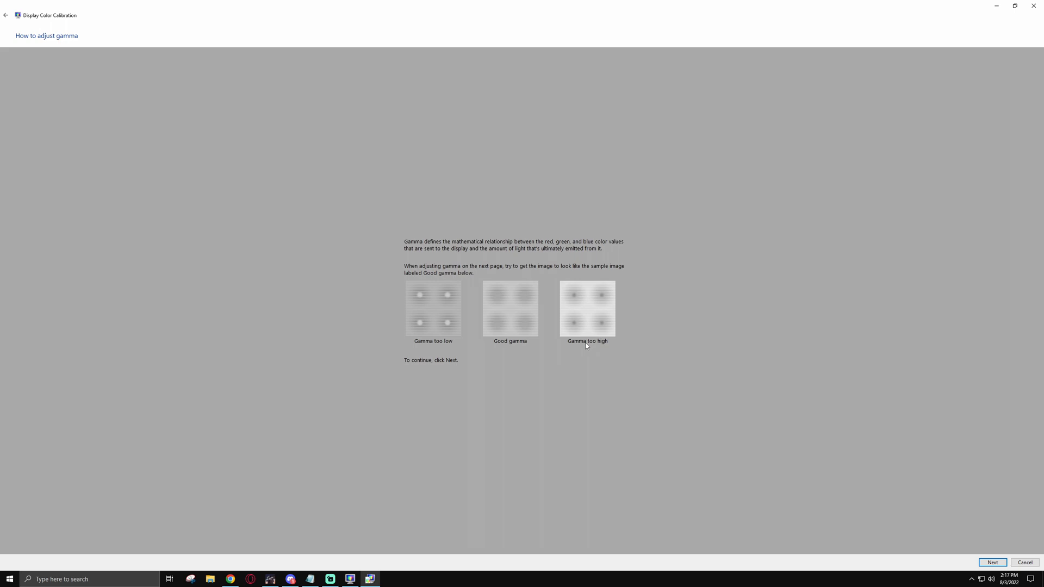
Raise the gamma slider until the test dots fade and accept it.
click(991, 563)
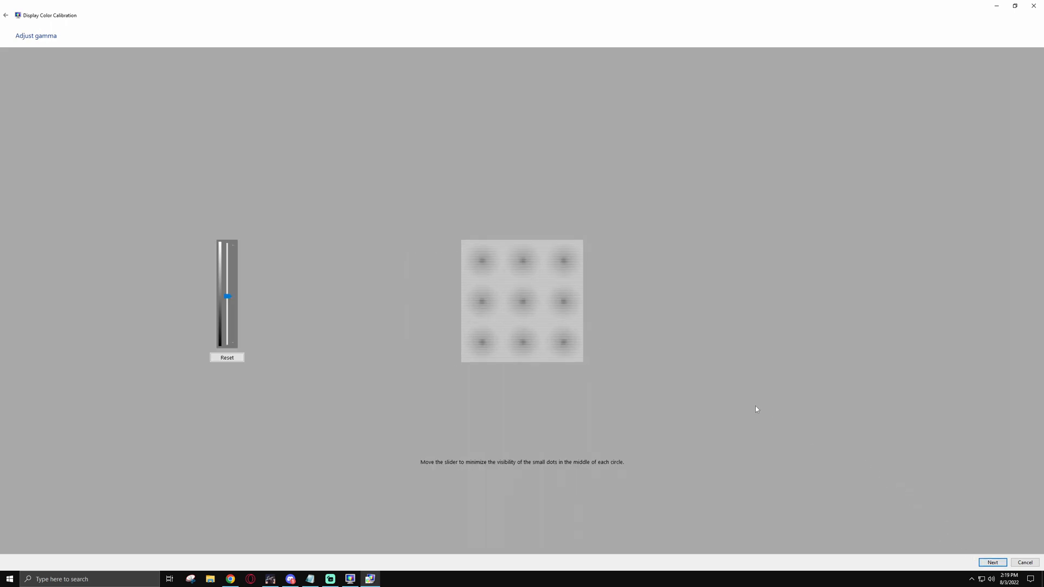
mouse_move(721, 397)
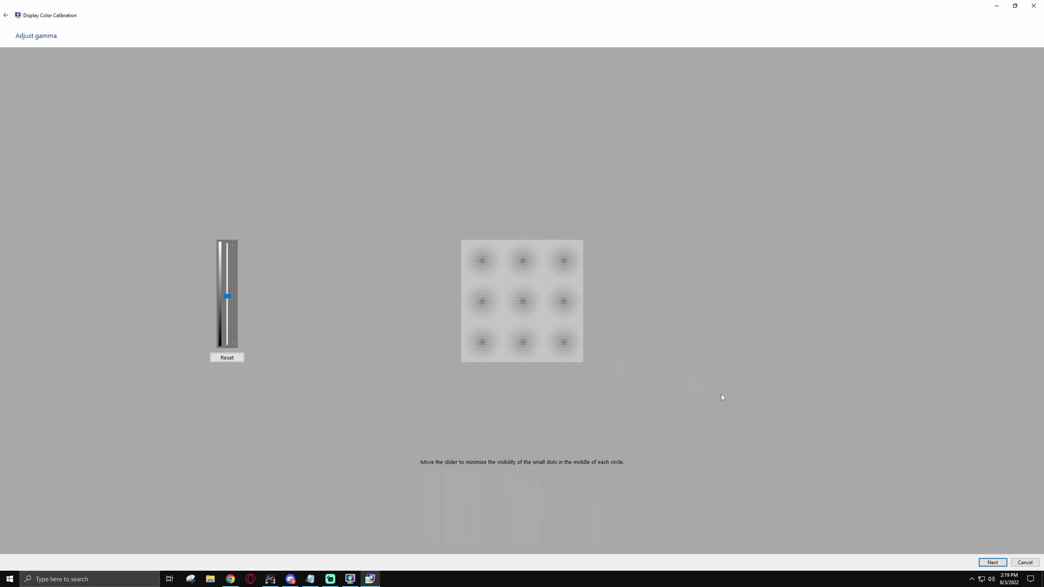
mouse_move(796, 425)
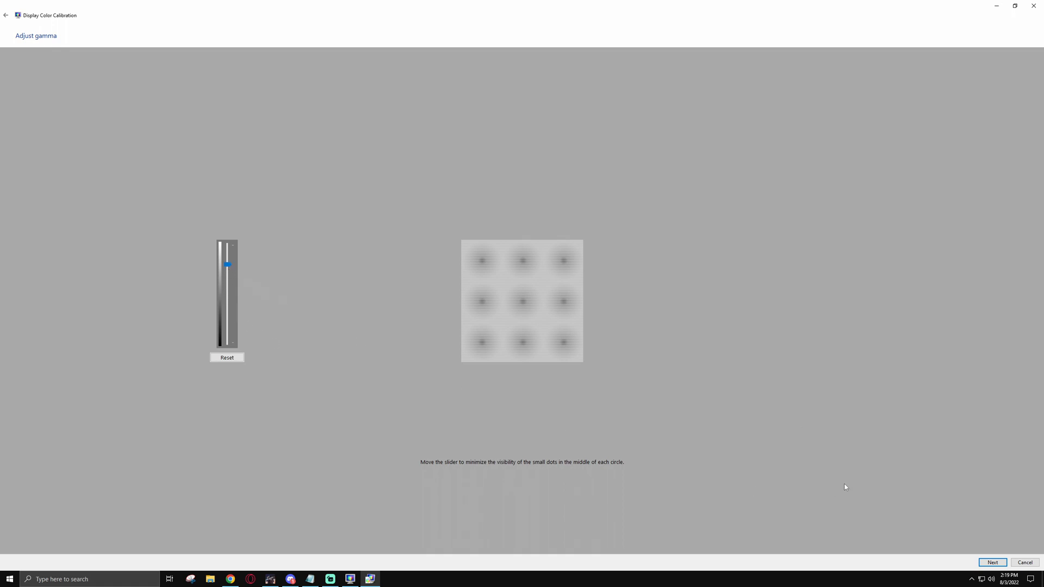
click(991, 563)
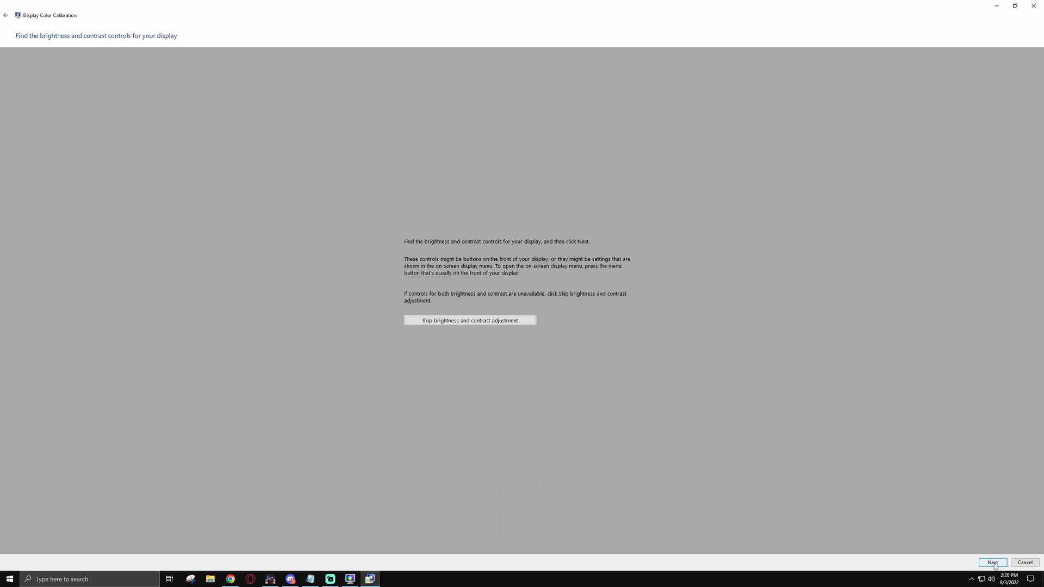
Advance through the brightness and contrast adjustment pages to the color balance explanation.
click(991, 563)
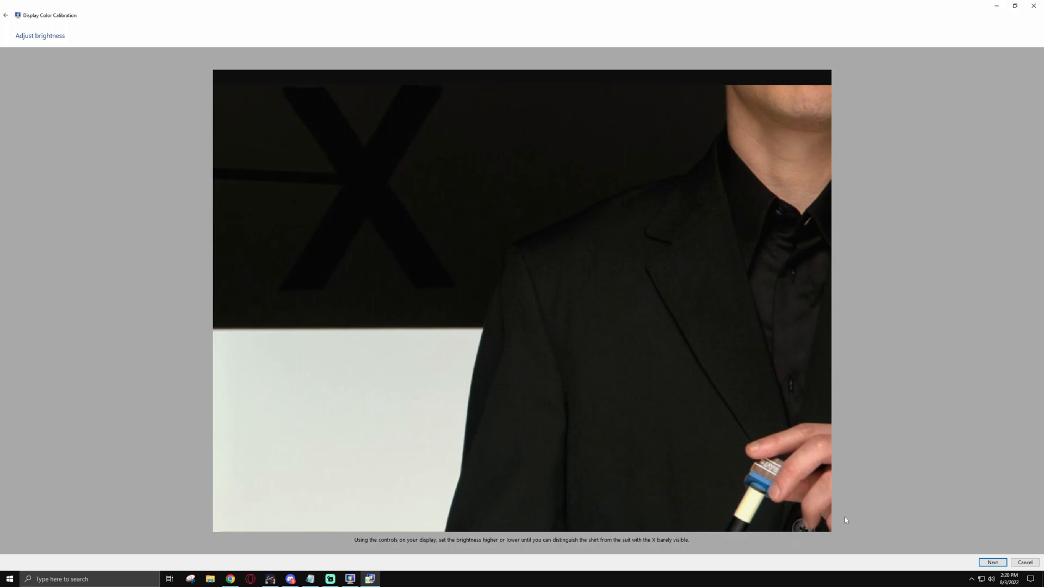
click(991, 563)
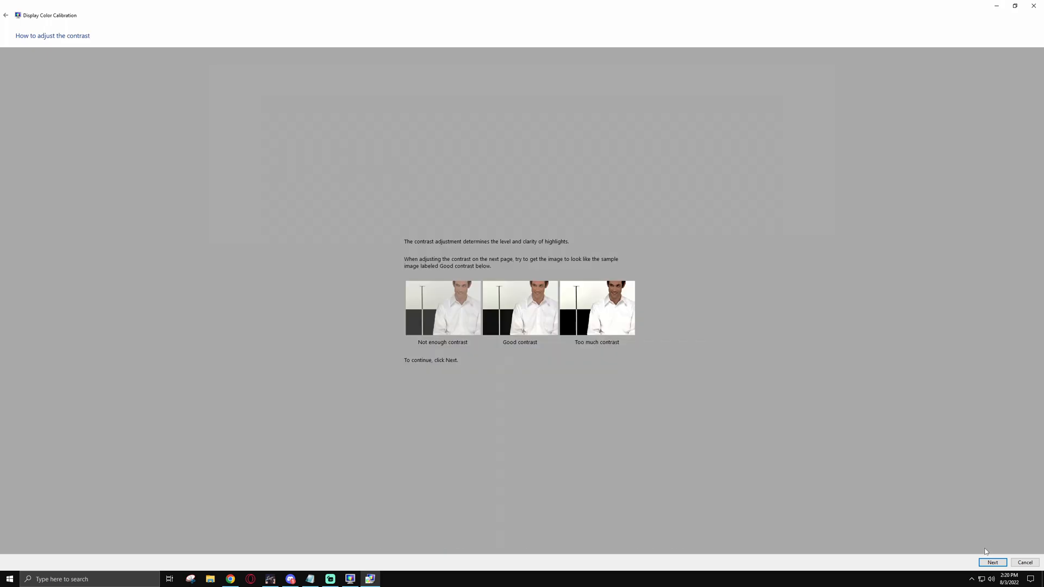
mouse_move(992, 562)
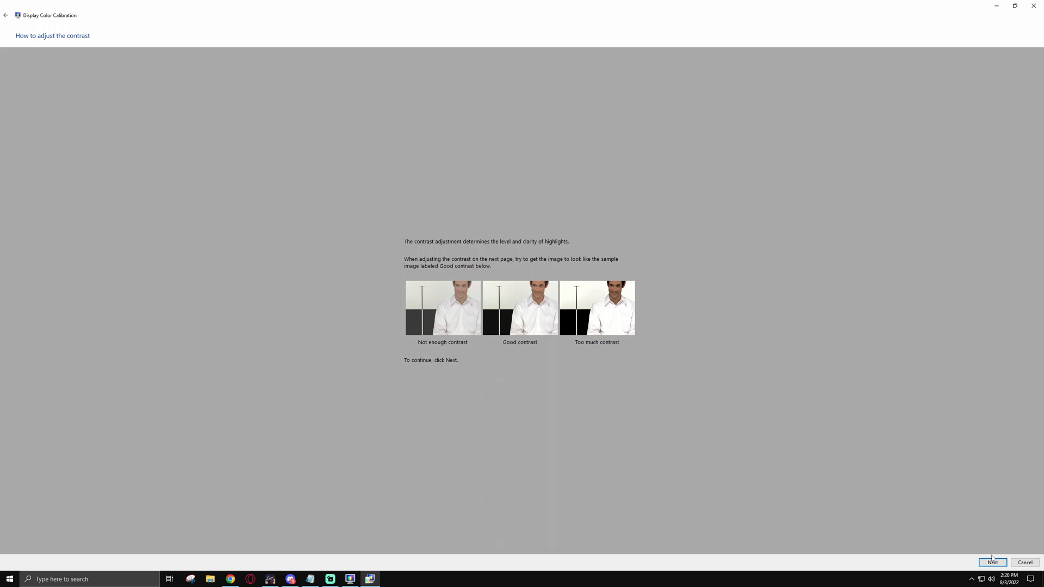
click(991, 561)
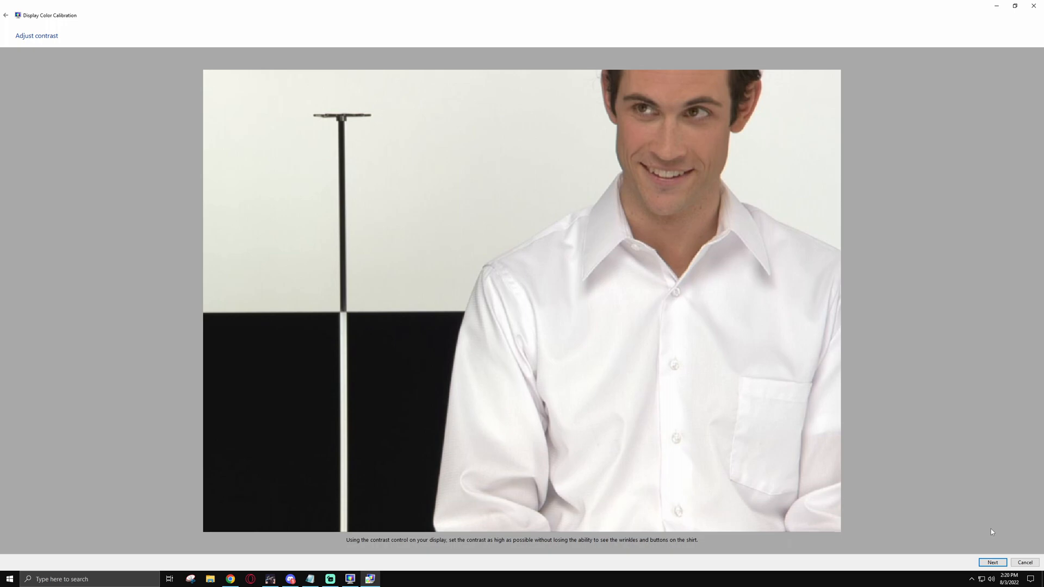
mouse_move(996, 551)
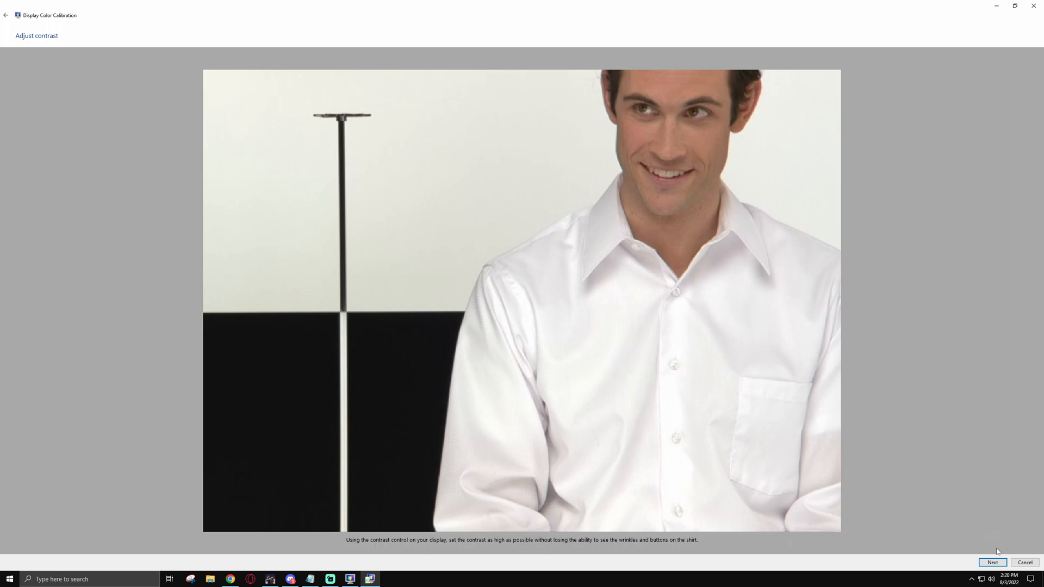
click(991, 562)
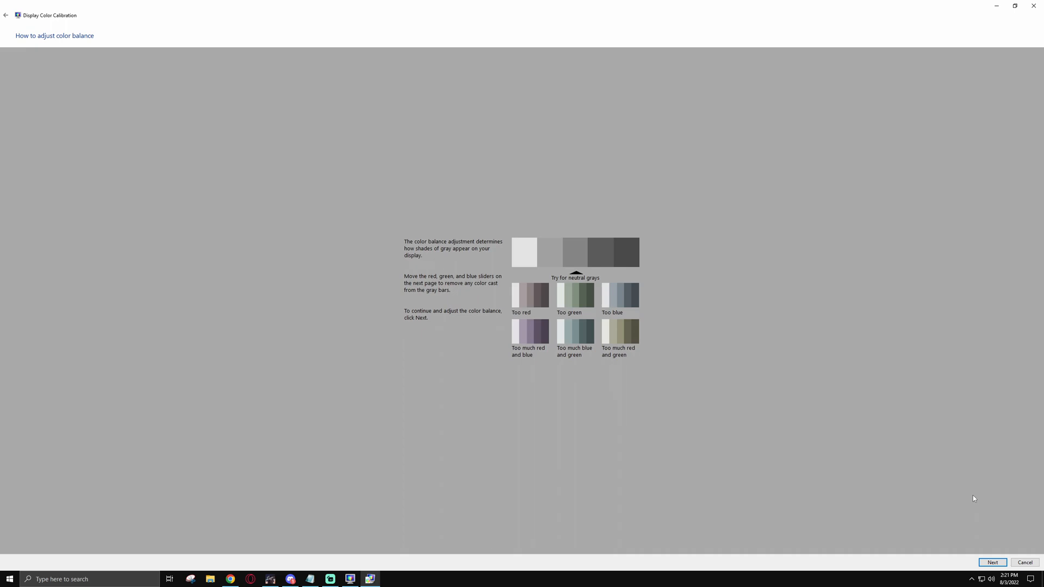
Lower the green slider slightly on the color balance page and continue to the confirmation.
click(991, 562)
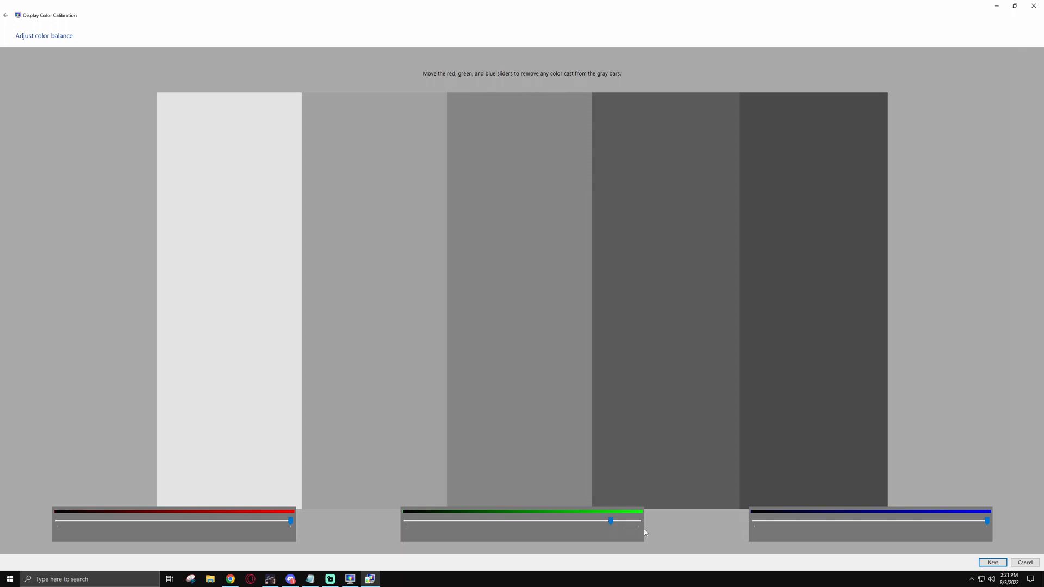
mouse_move(684, 539)
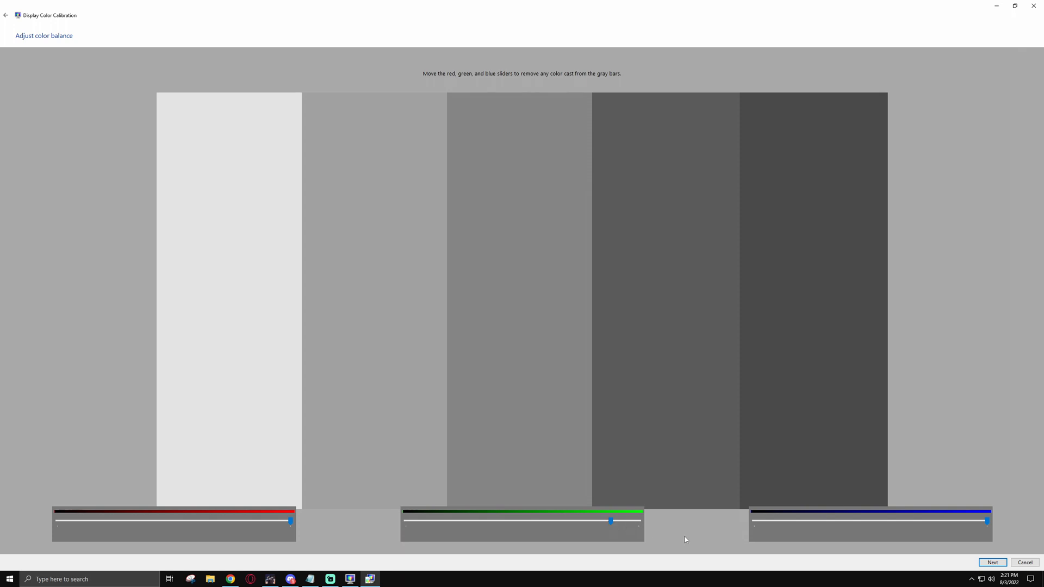
mouse_move(730, 555)
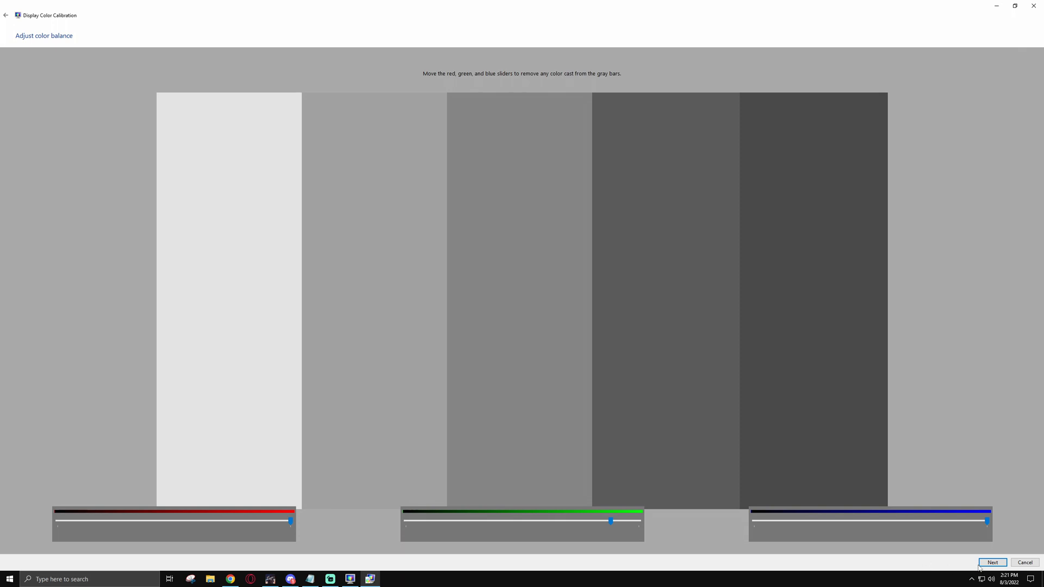
click(991, 562)
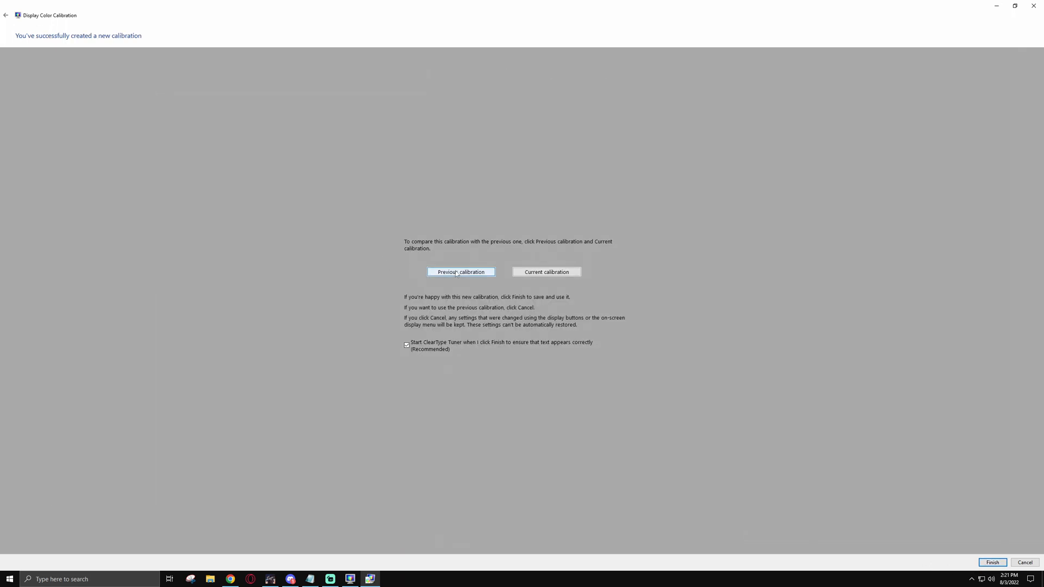
mouse_move(545, 272)
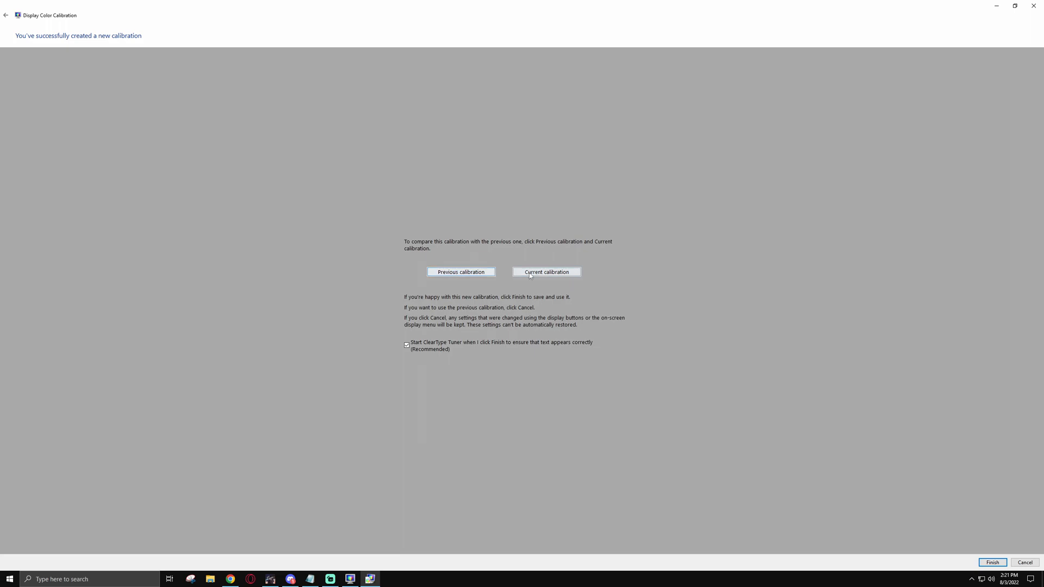
Compare previous and current calibrations and uncheck starting ClearType Tuner on finish.
click(460, 272)
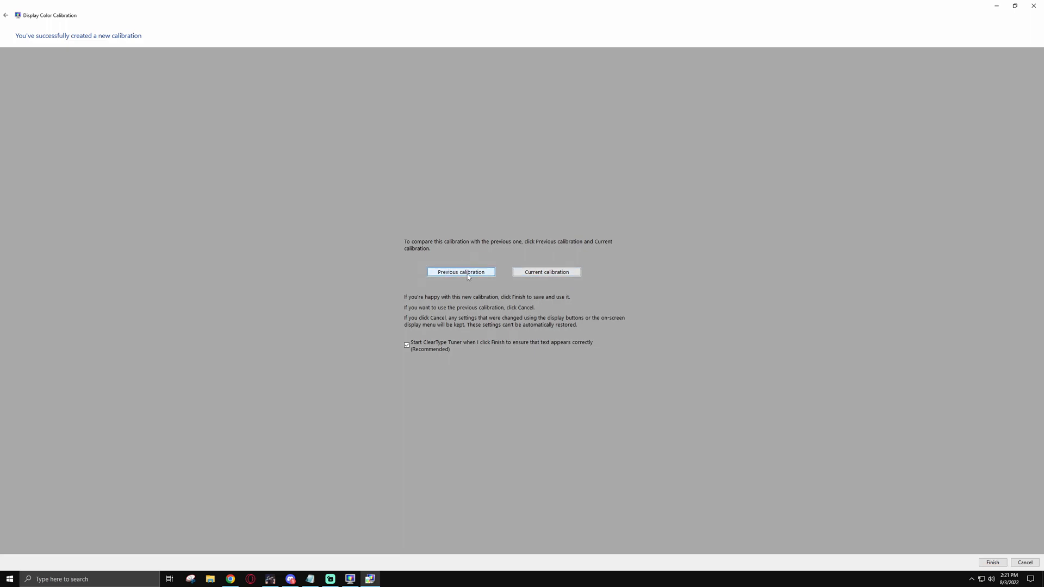
mouse_move(663, 388)
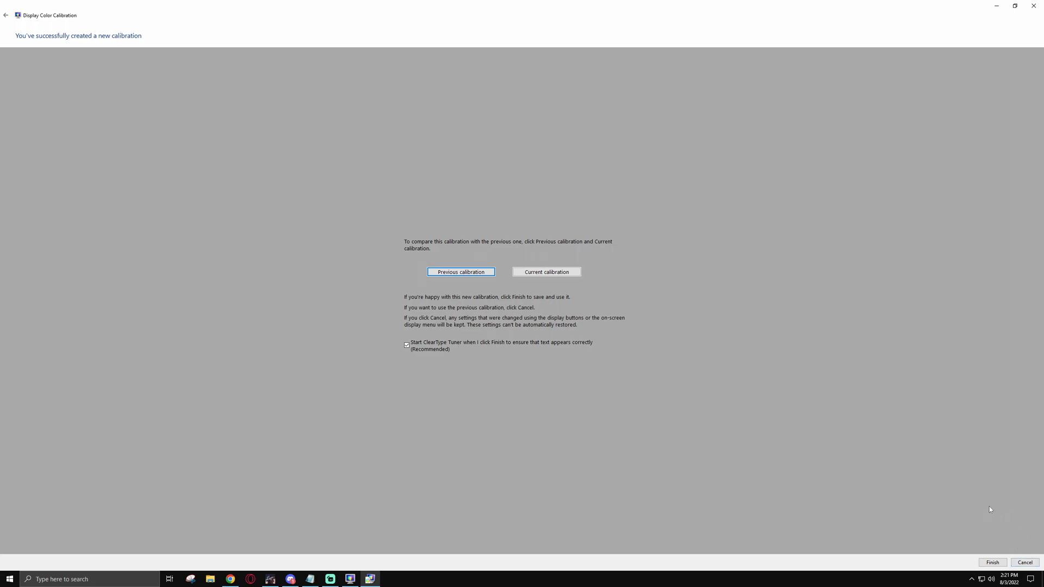
mouse_move(1002, 513)
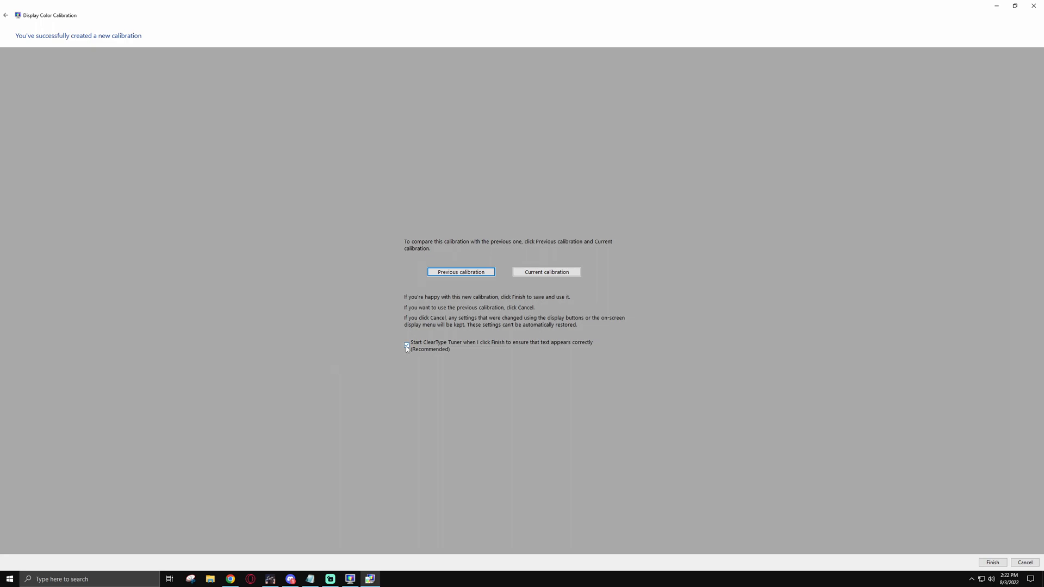
click(406, 345)
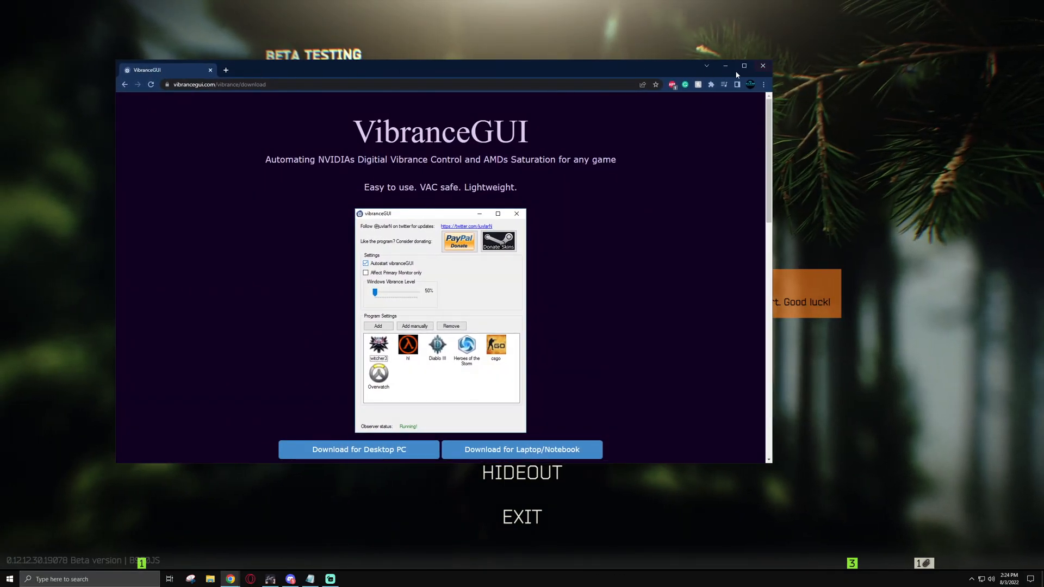
mouse_move(358, 449)
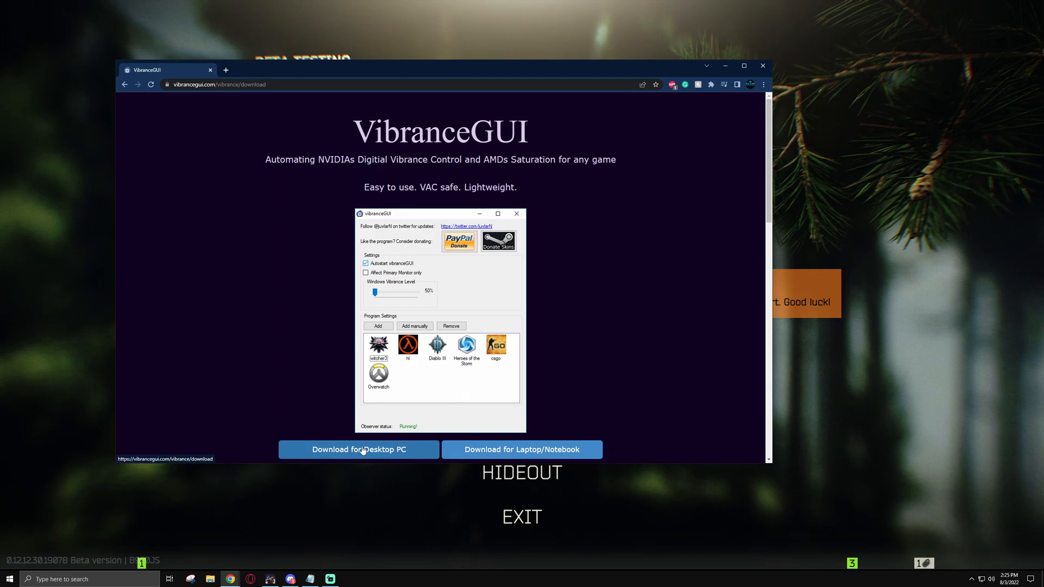
Download the desktop PC version of VibranceGUI from vibrancegui.com.
click(358, 450)
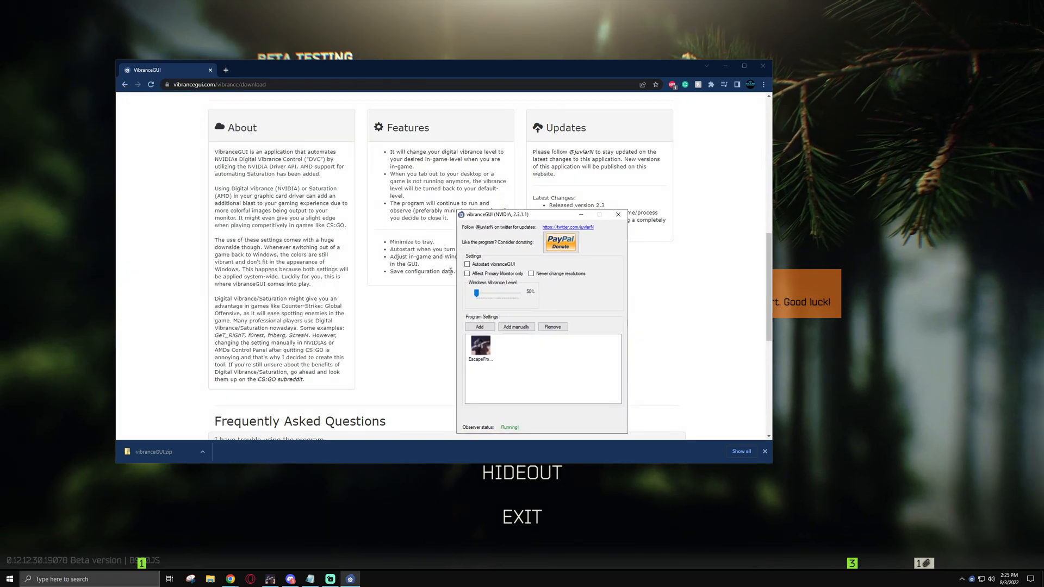
mouse_move(509, 342)
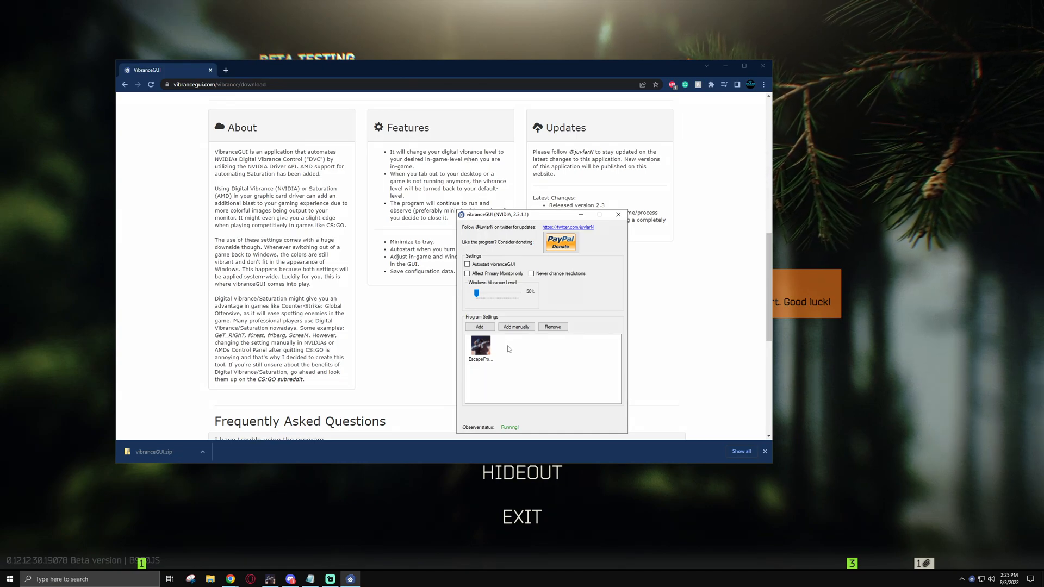
mouse_move(496, 350)
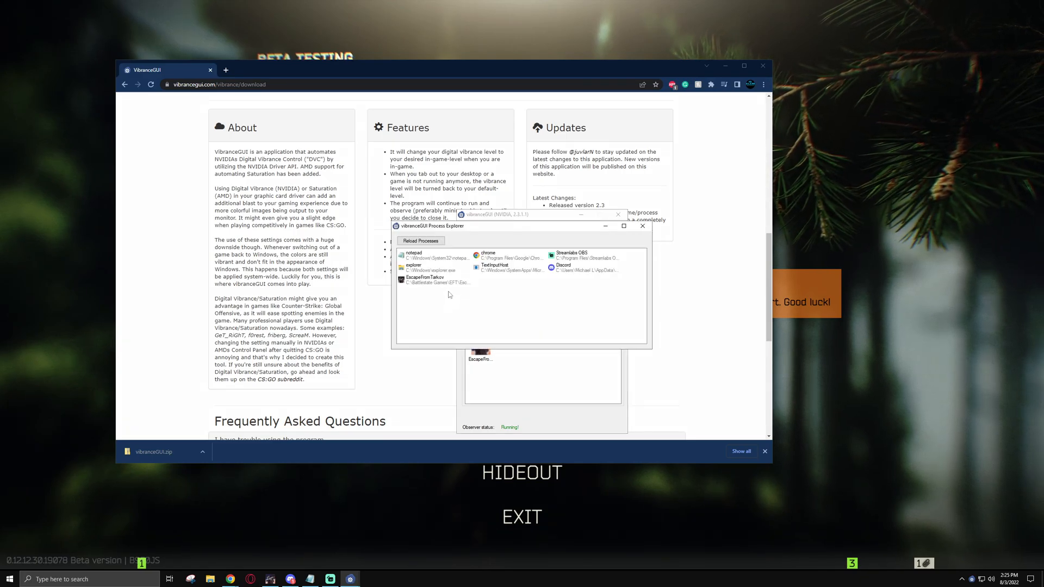
mouse_move(428, 275)
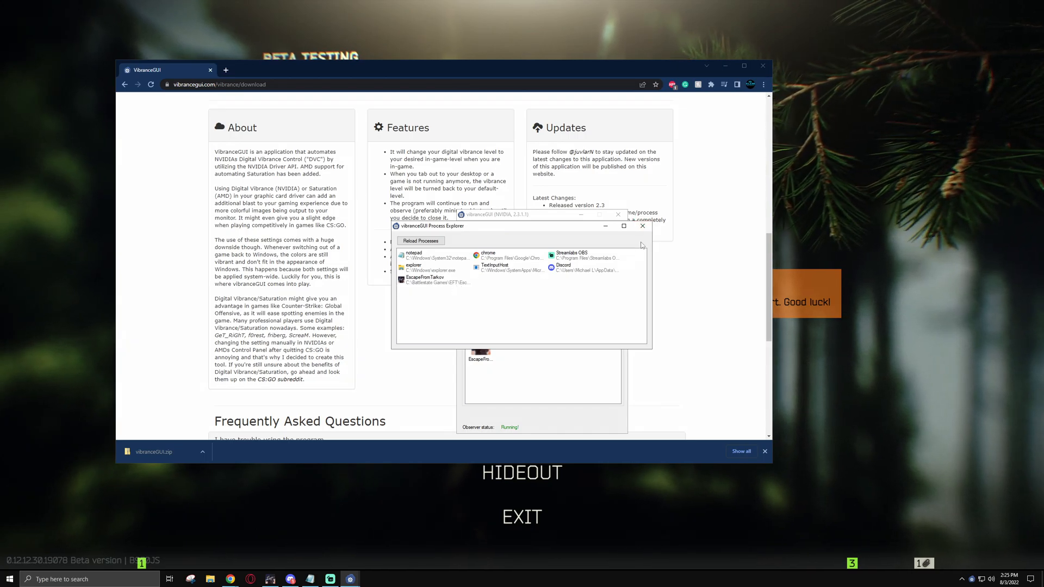
click(640, 225)
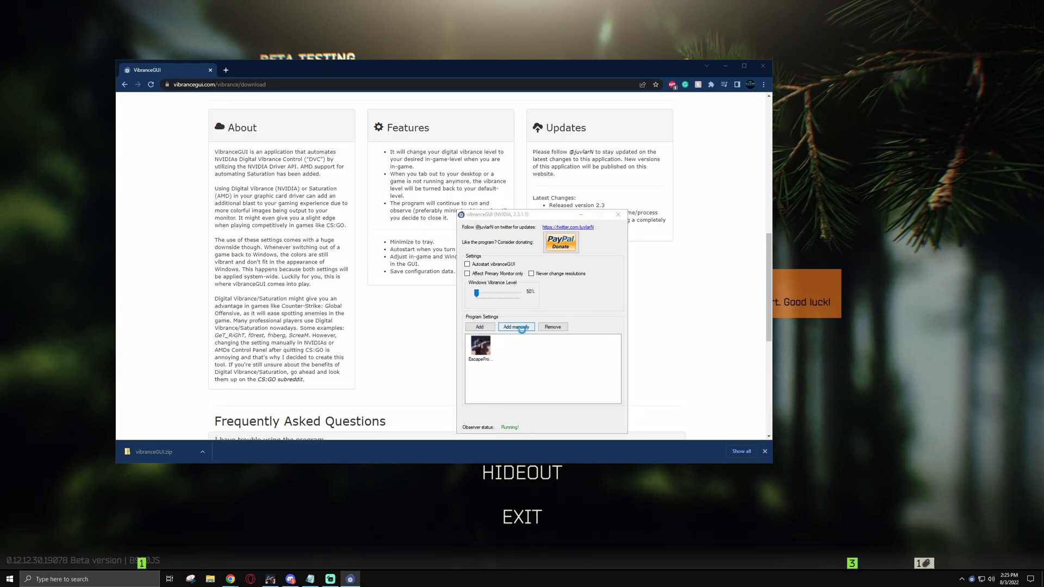
click(516, 327)
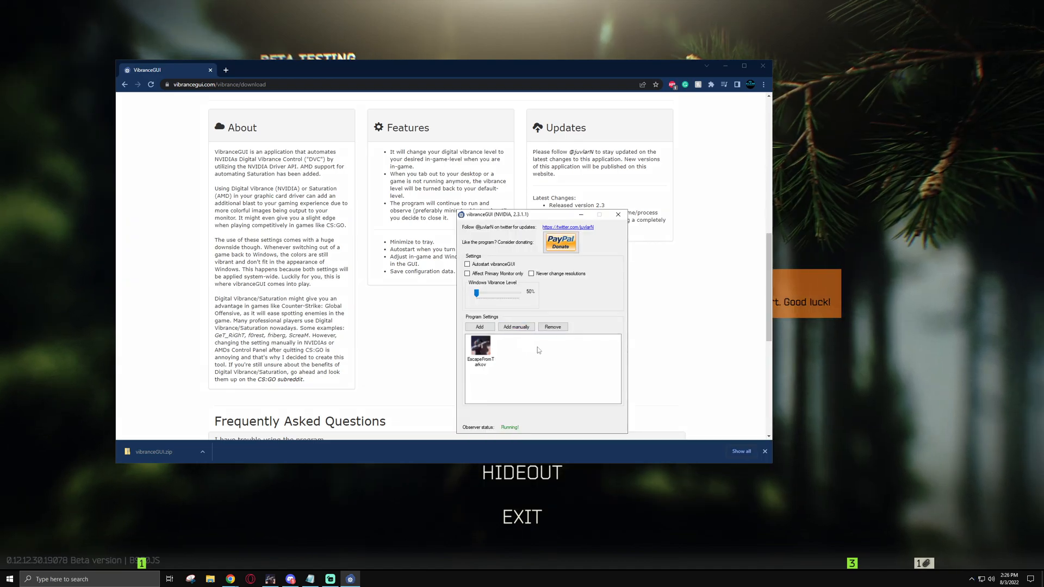
Set the EscapeFromTarkov profile's in-game vibrance level to 100% and save it.
click(480, 347)
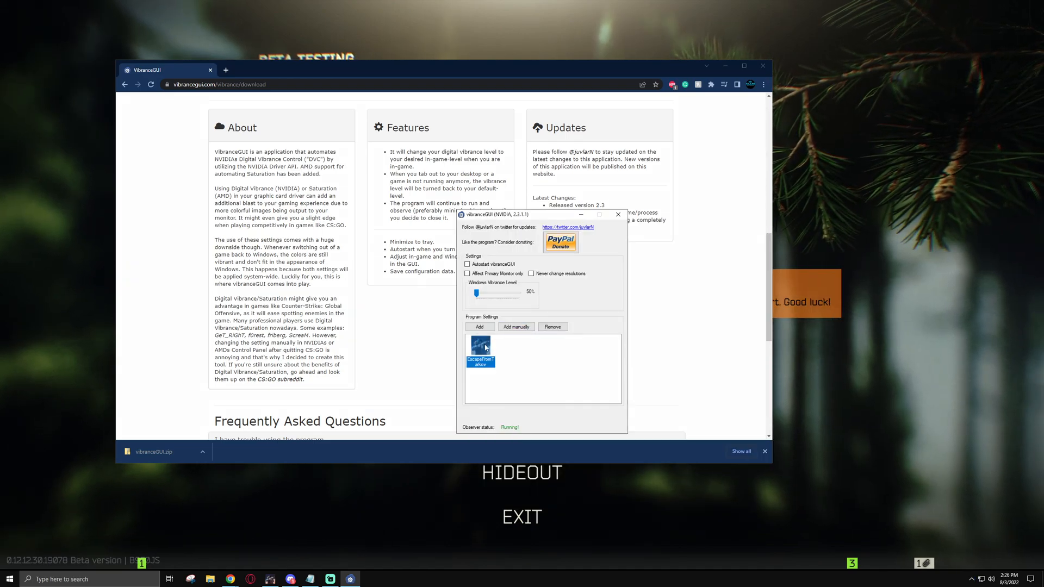
double_click(479, 347)
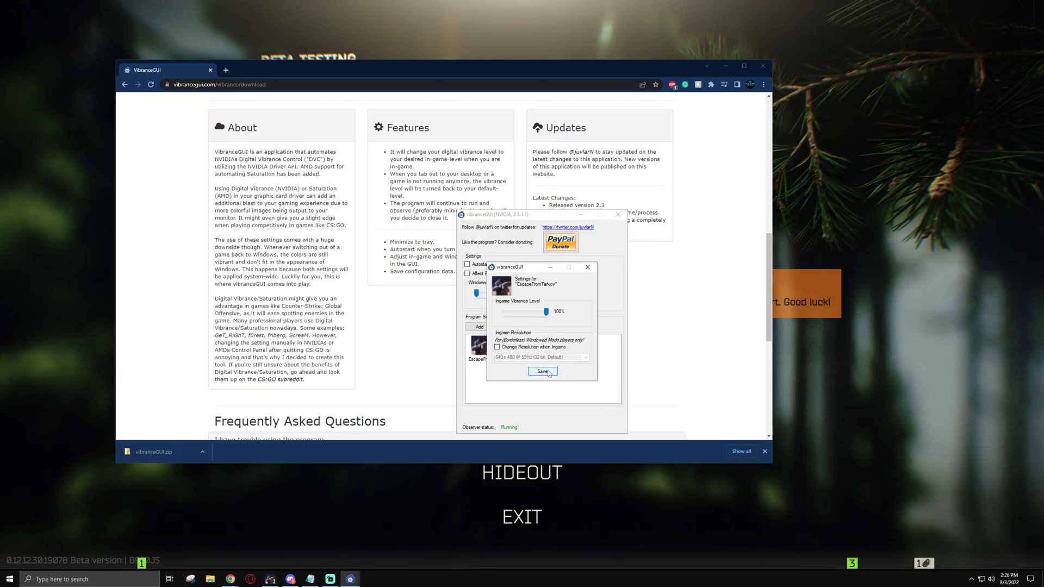
click(541, 371)
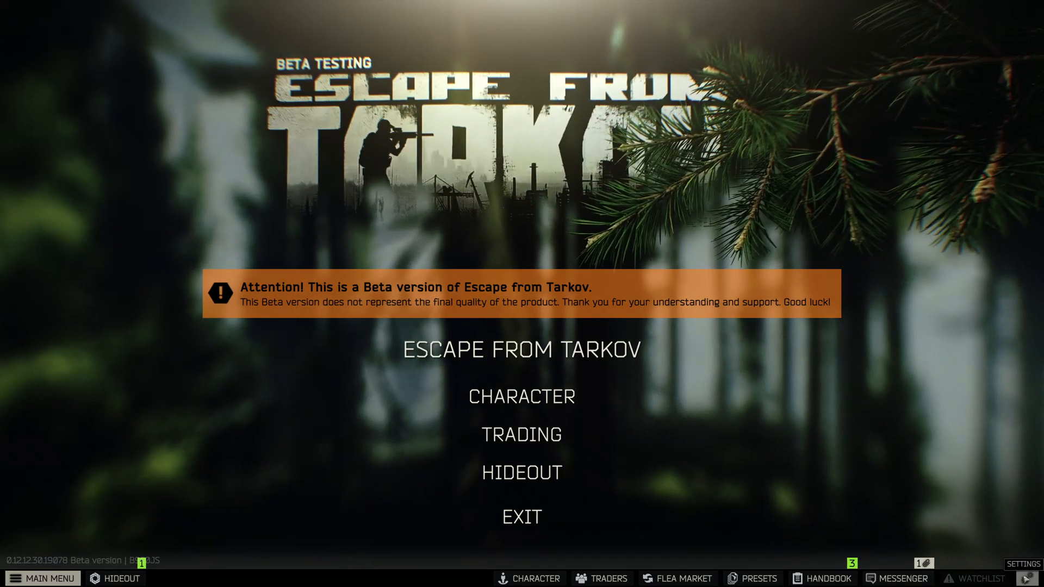
Show the PostFX page with brightness 50, saturation 35, colorfulness 75.
click(1023, 564)
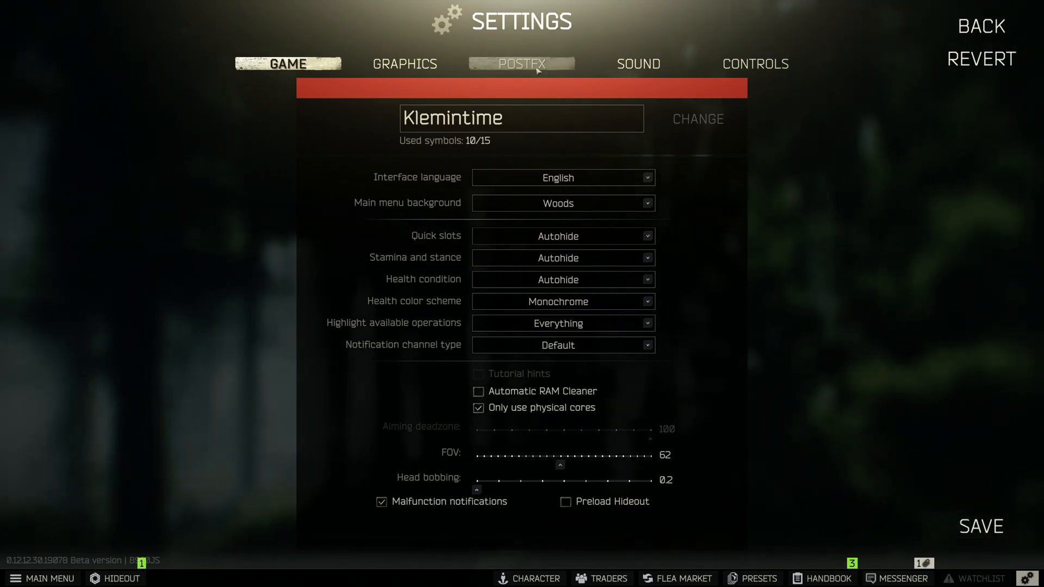
click(521, 63)
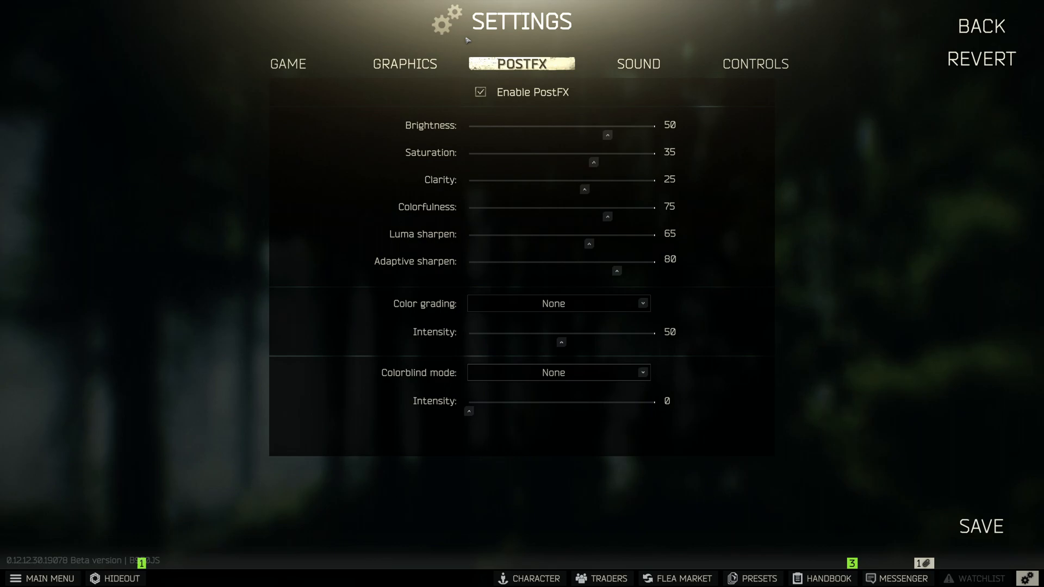
mouse_move(342, 166)
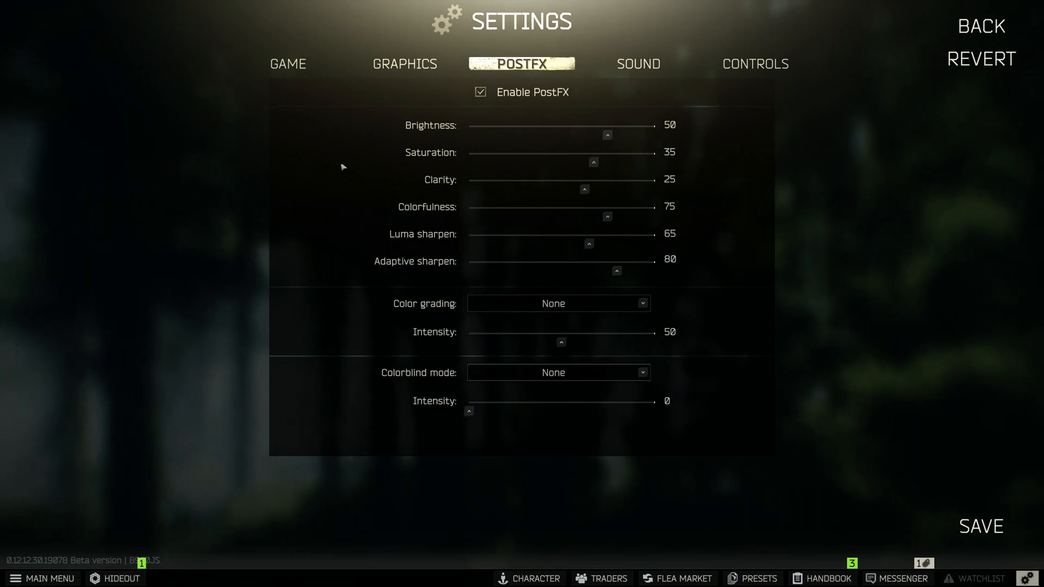
mouse_move(418, 189)
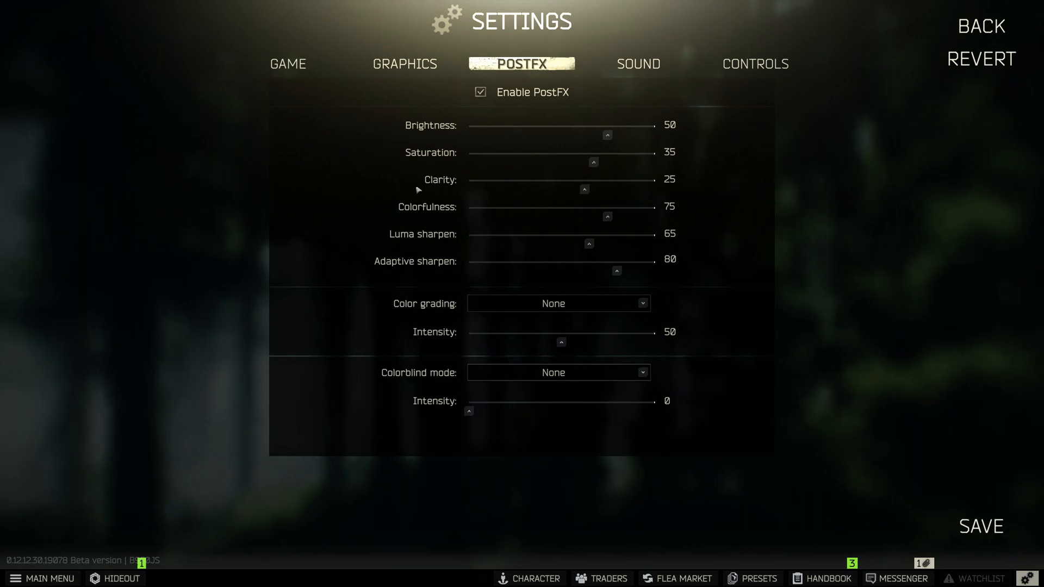
mouse_move(337, 264)
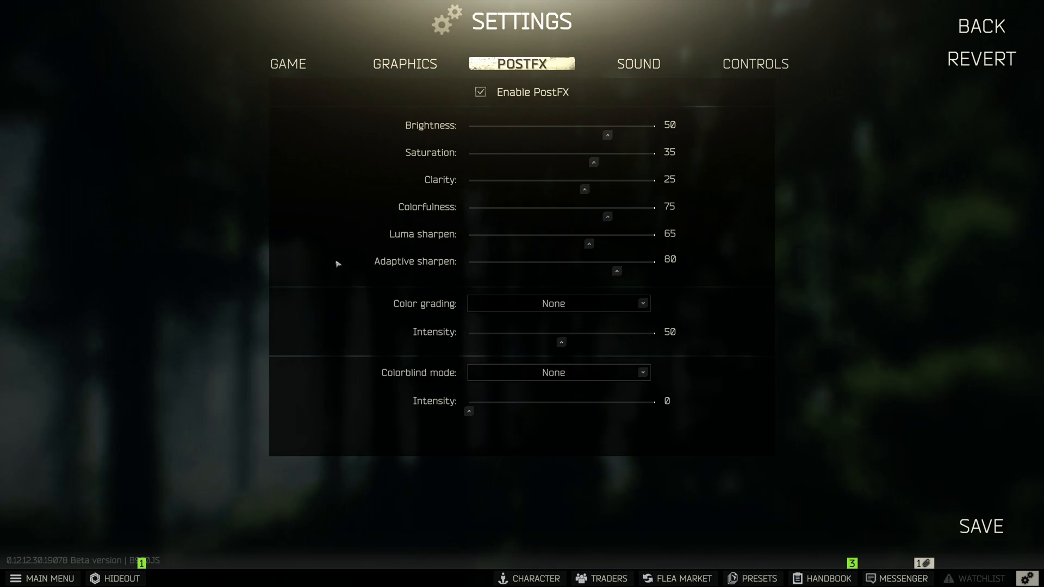
mouse_move(294, 241)
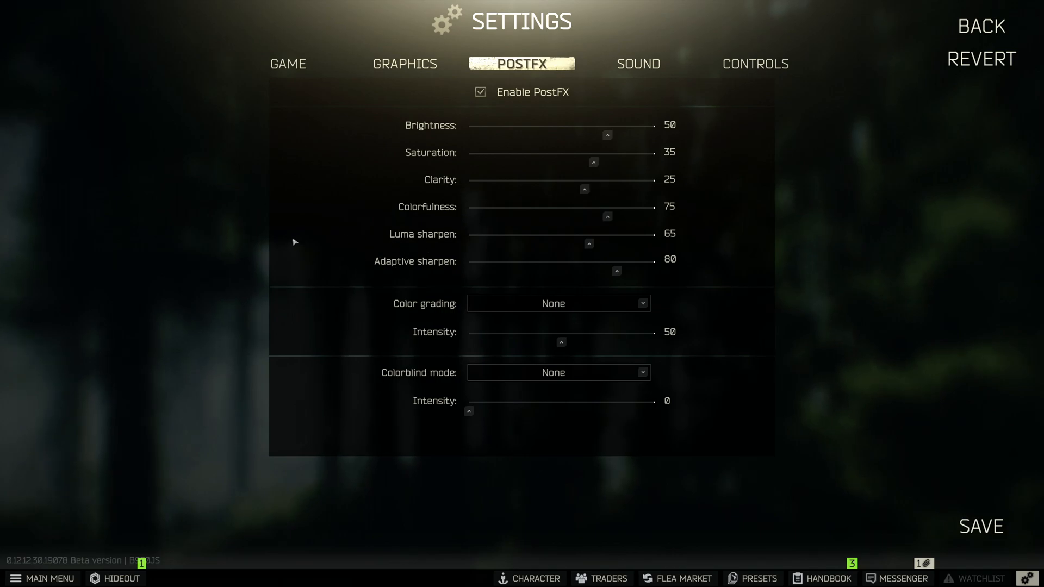